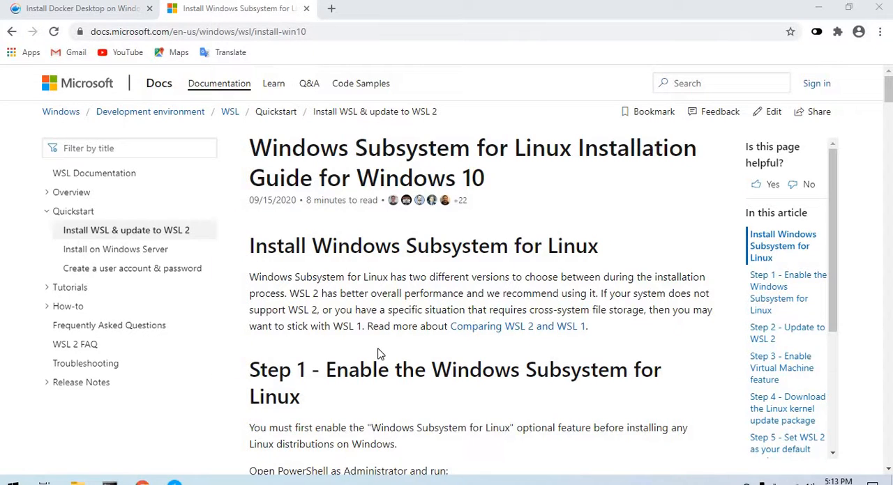
mouse_move(360, 366)
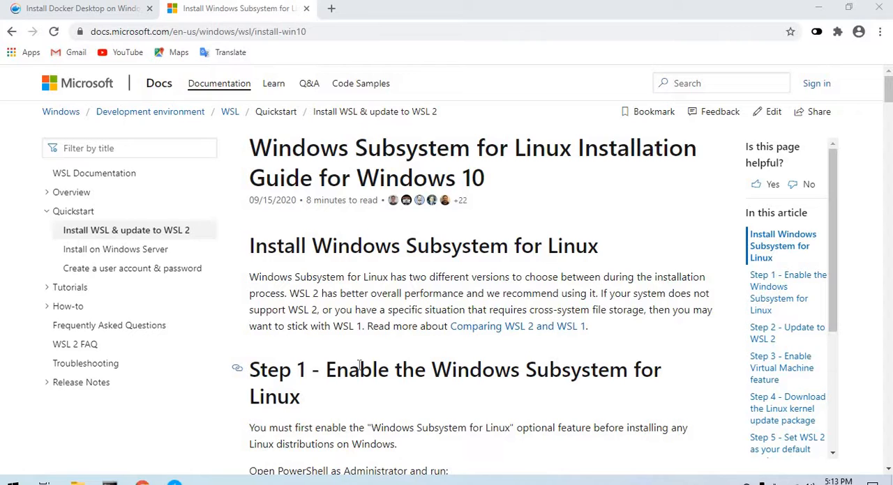
mouse_move(375, 349)
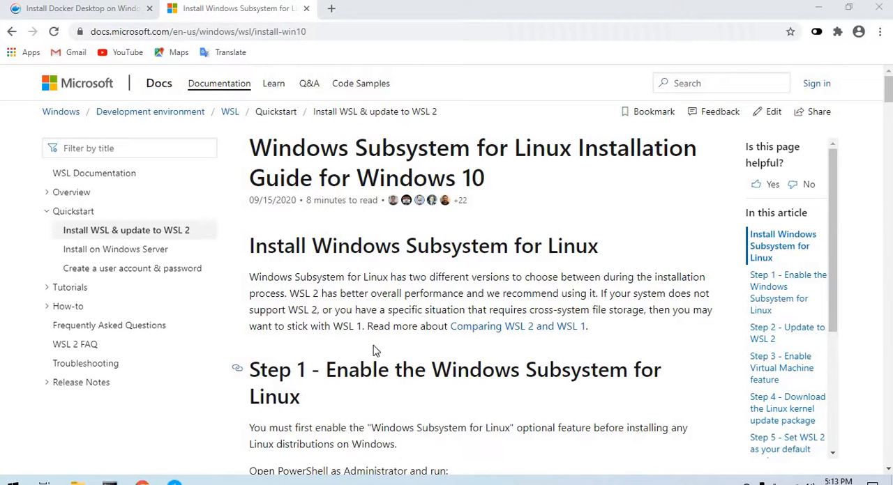
mouse_move(179, 407)
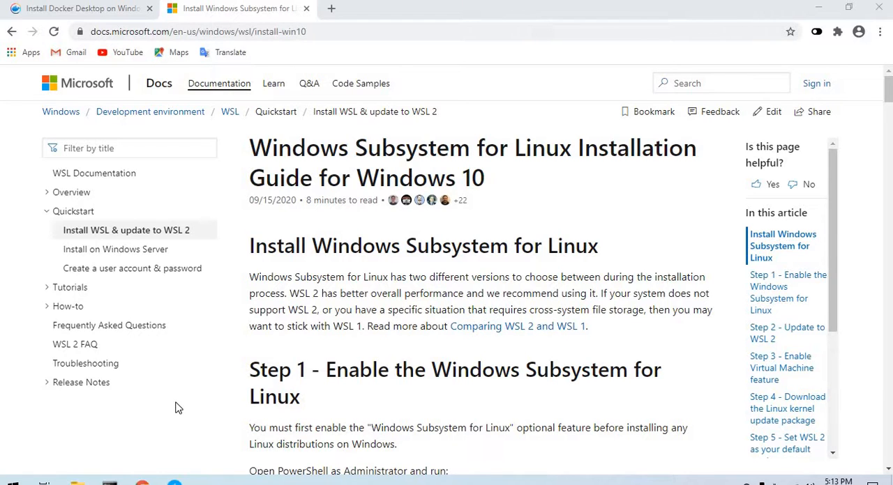
mouse_move(499, 316)
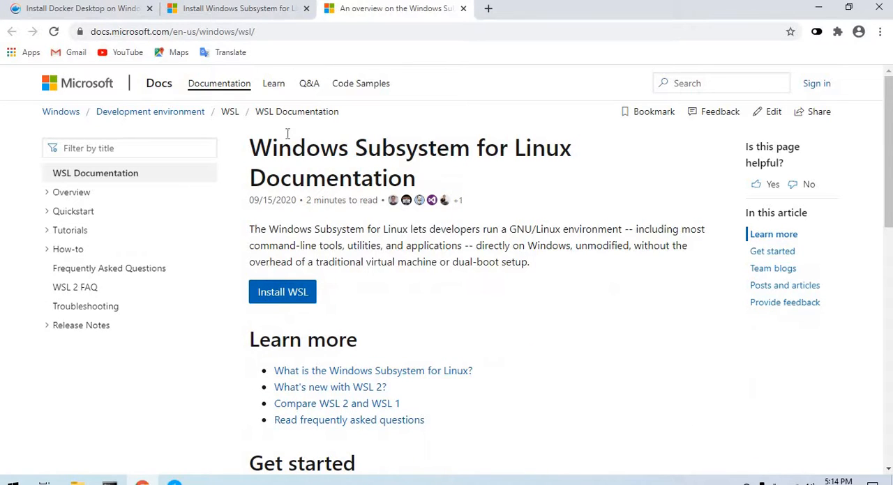
Highlight phrases in the WSL documentation overview, including 'applications' and the traditional virtual machine remark.
left_click_drag(248, 147, 471, 148)
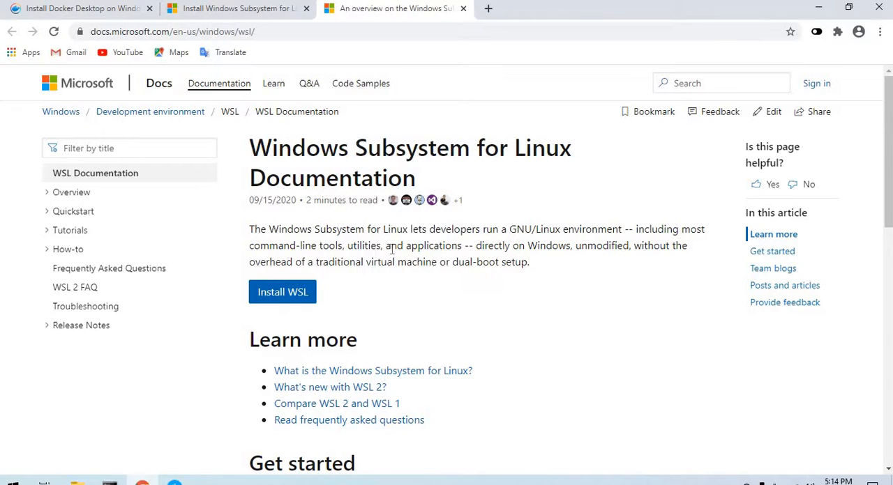
left_click_drag(382, 228, 551, 229)
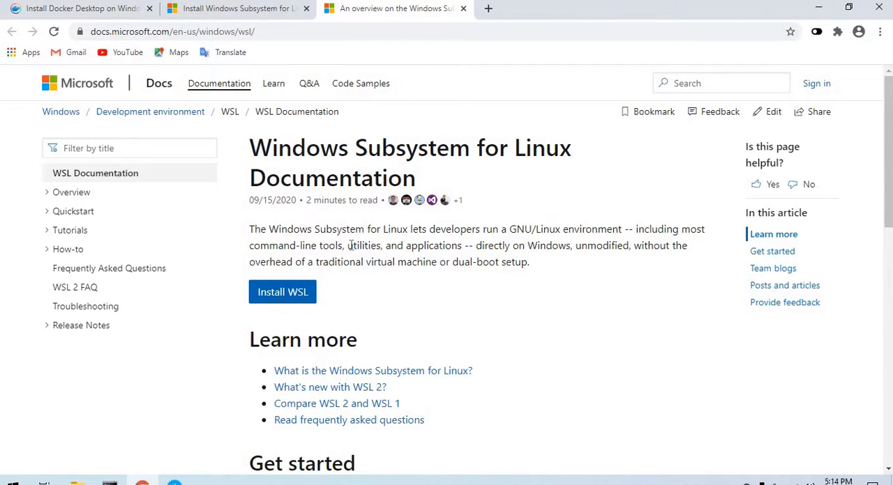
double_click(433, 245)
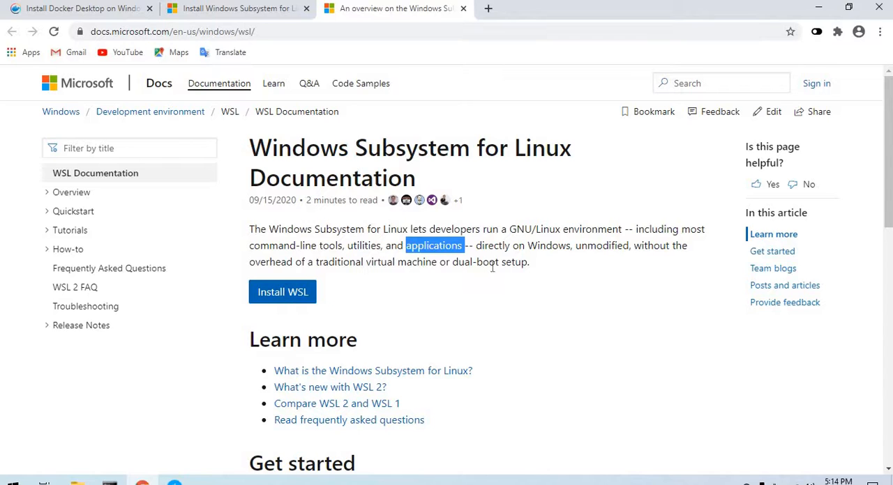
left_click_drag(477, 245, 558, 246)
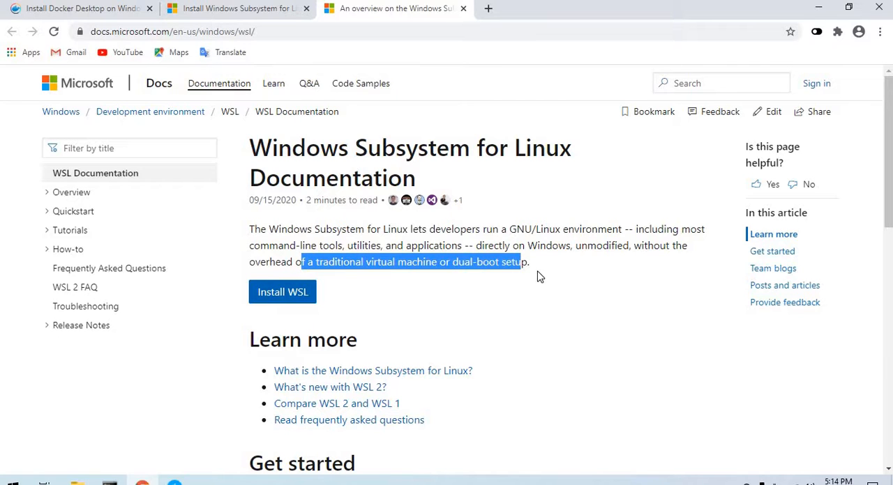
left_click(541, 276)
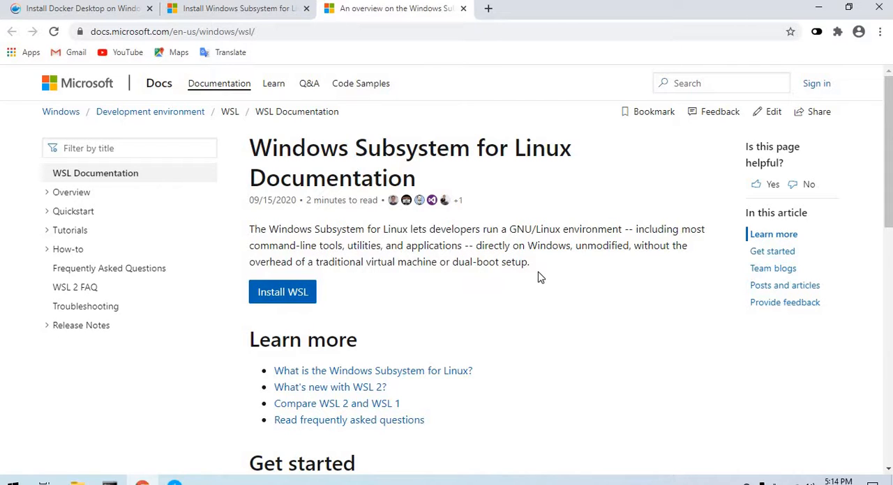
mouse_move(219, 84)
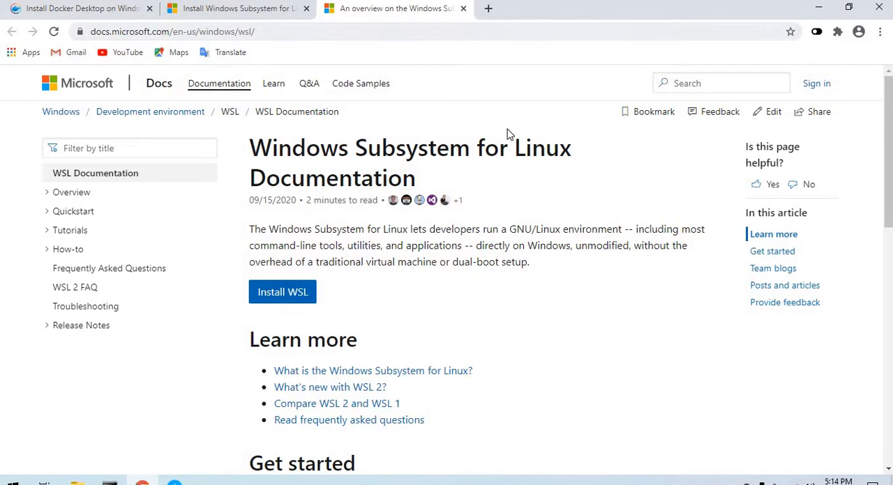
mouse_move(514, 148)
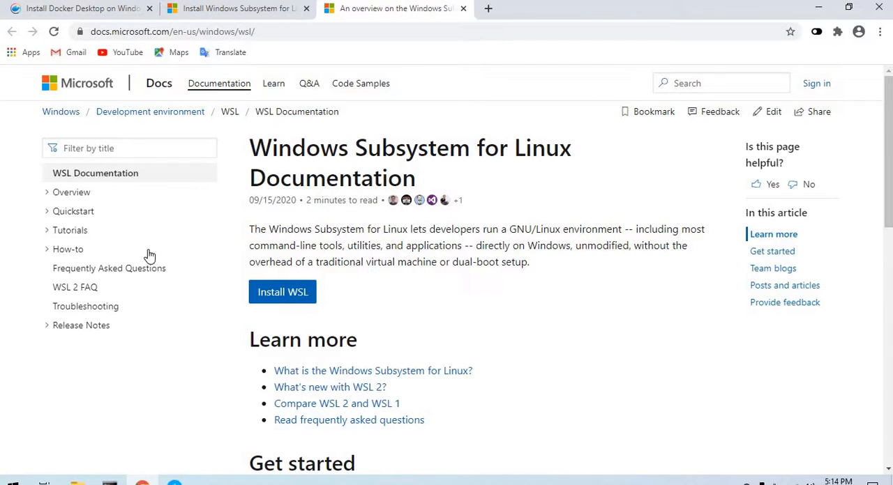
mouse_move(524, 324)
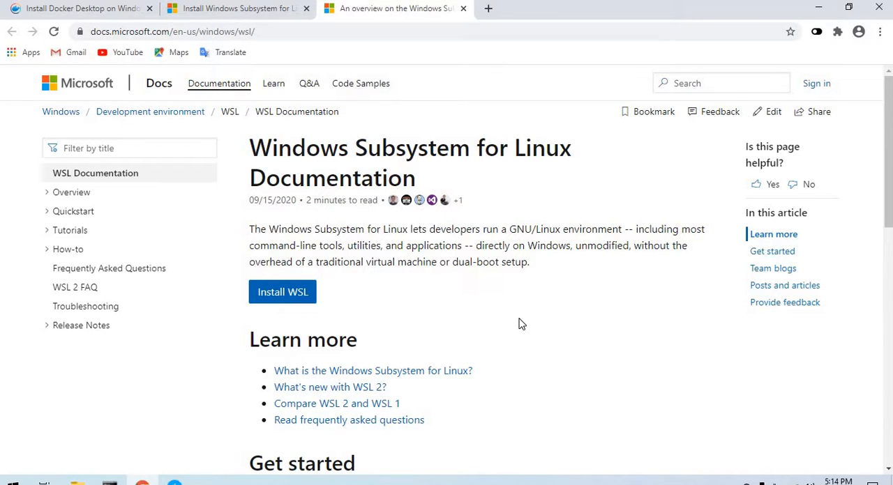
Go to the 'What is the Windows Subsystem for Linux?' article under Learn more.
left_click(373, 371)
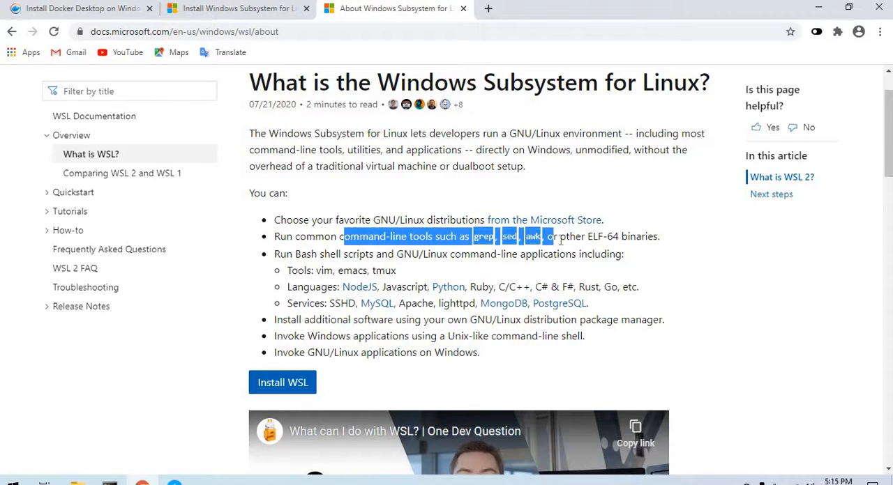
left_click(304, 271)
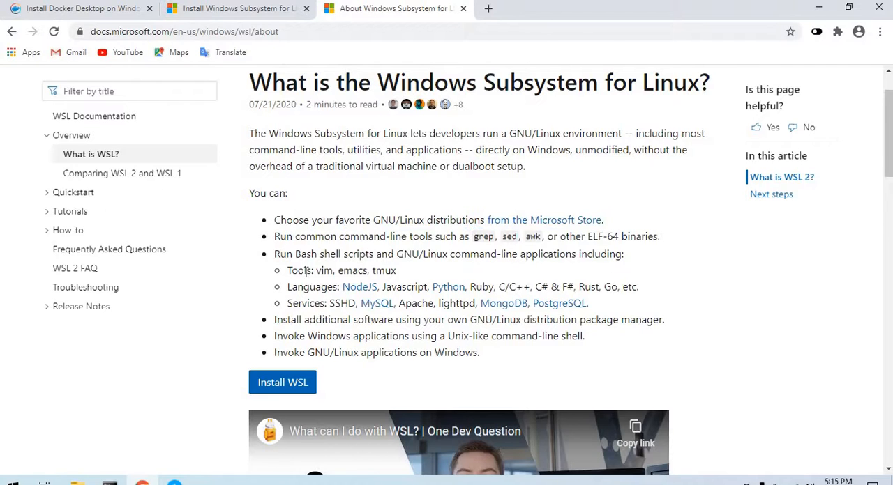
double_click(323, 271)
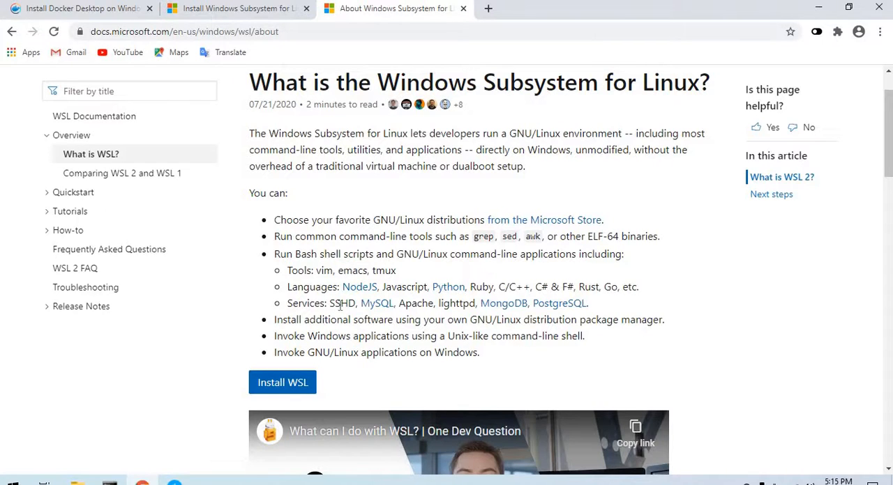
left_click_drag(354, 320, 495, 319)
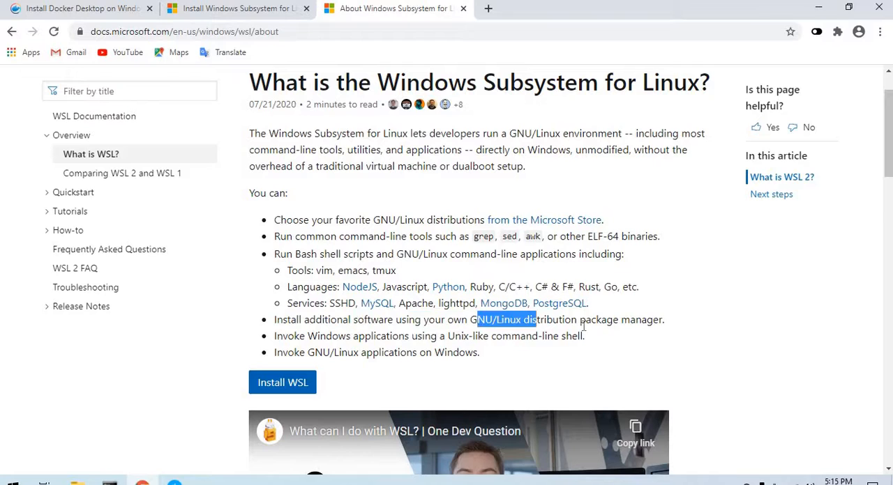
left_click_drag(530, 319, 577, 319)
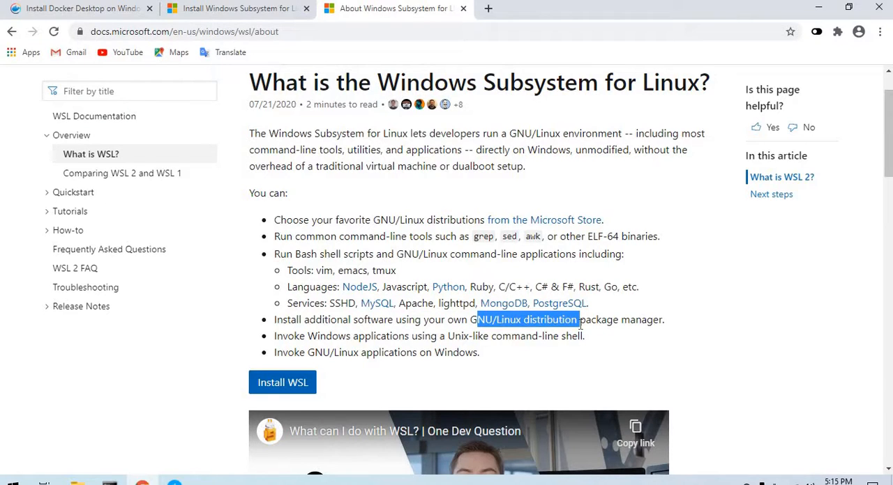
mouse_move(452, 347)
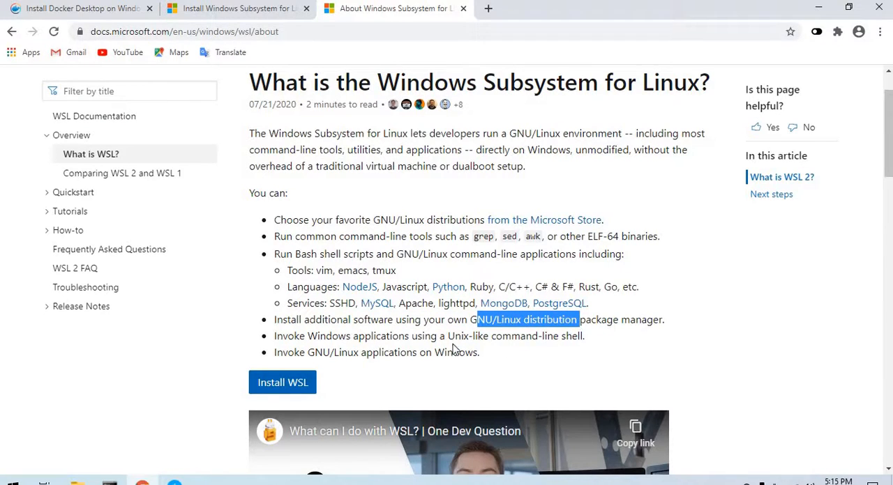
left_click_drag(346, 334, 580, 334)
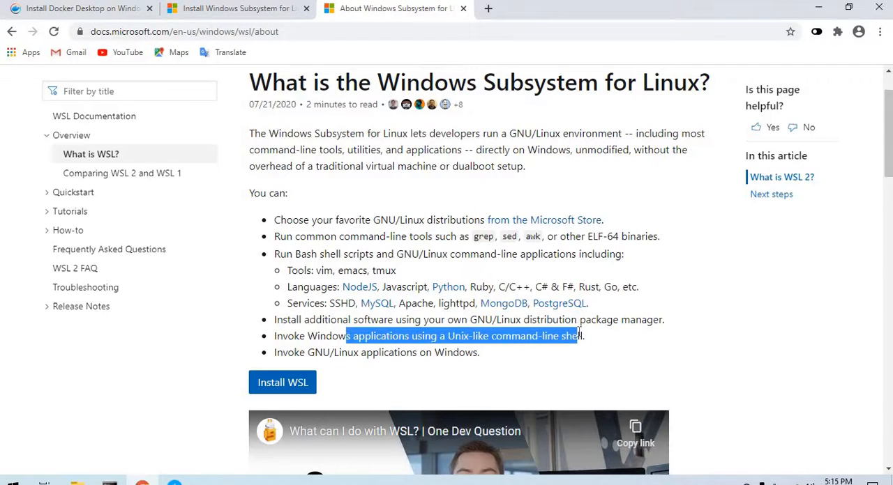
left_click(555, 354)
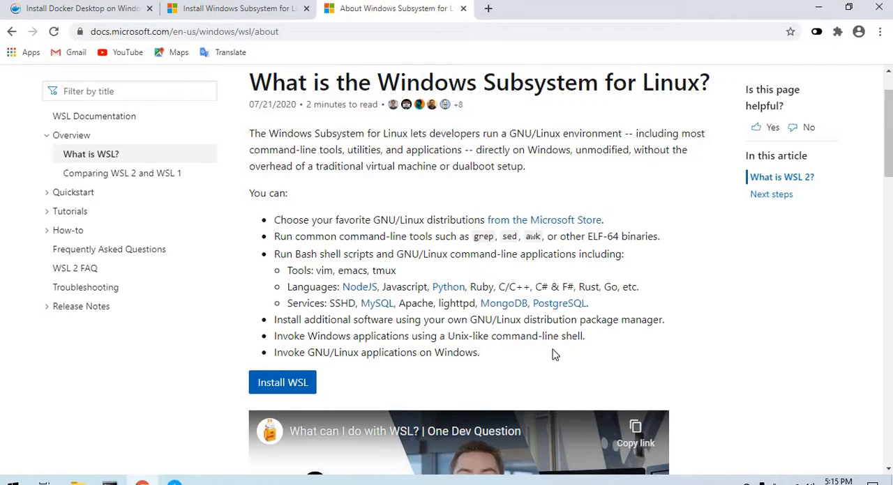
left_click_drag(301, 351, 477, 351)
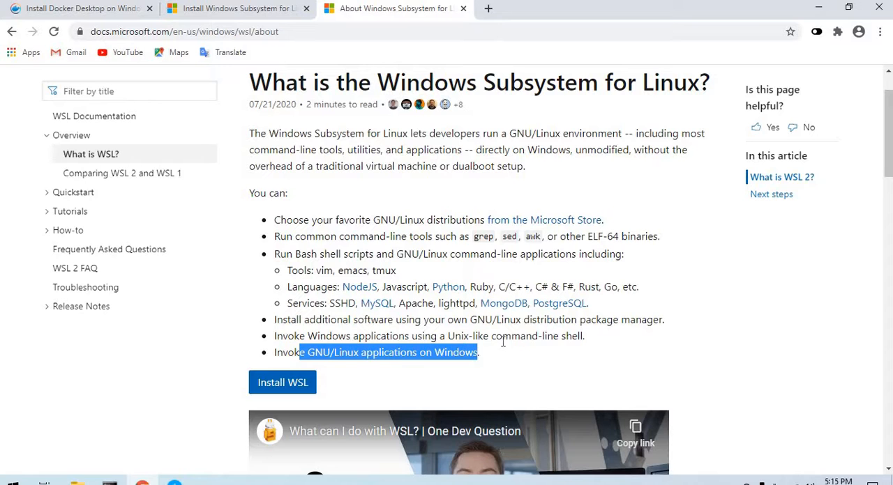
scroll("down", 3)
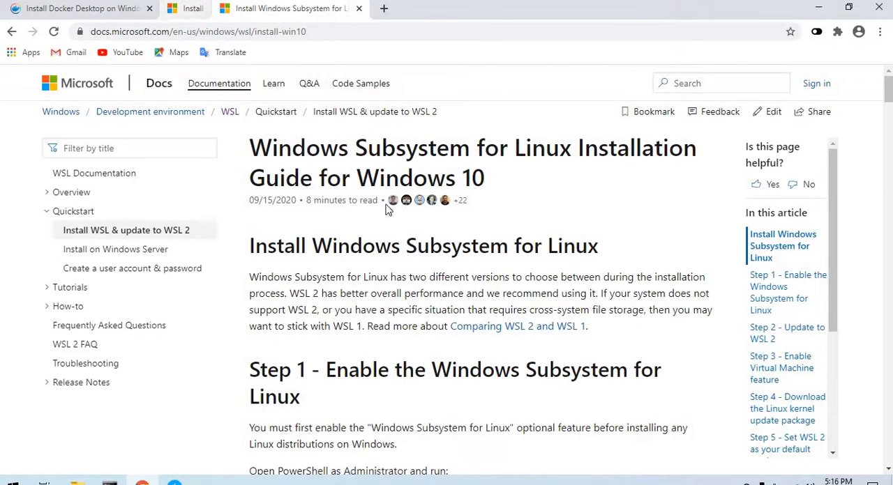
Scroll the Install WSL on Windows 10 guide to the Step 1 dism.exe command and Step 2 heading.
scroll("down", 3)
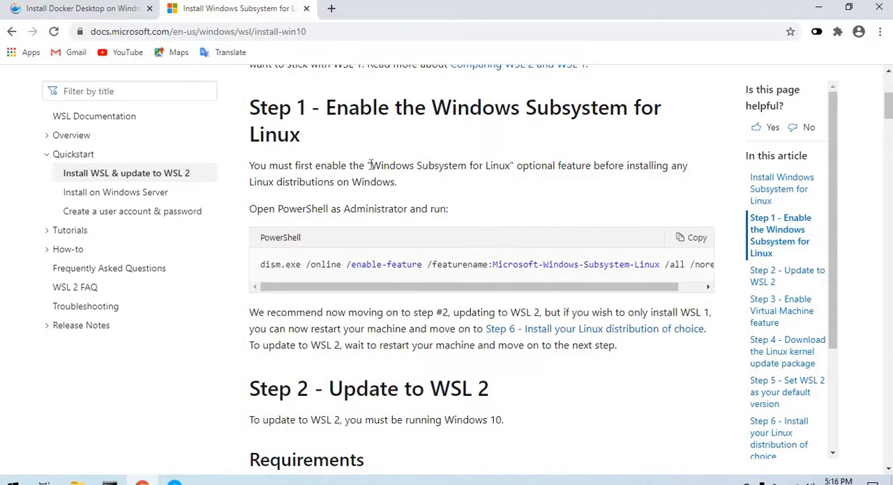
left_click_drag(371, 164, 509, 164)
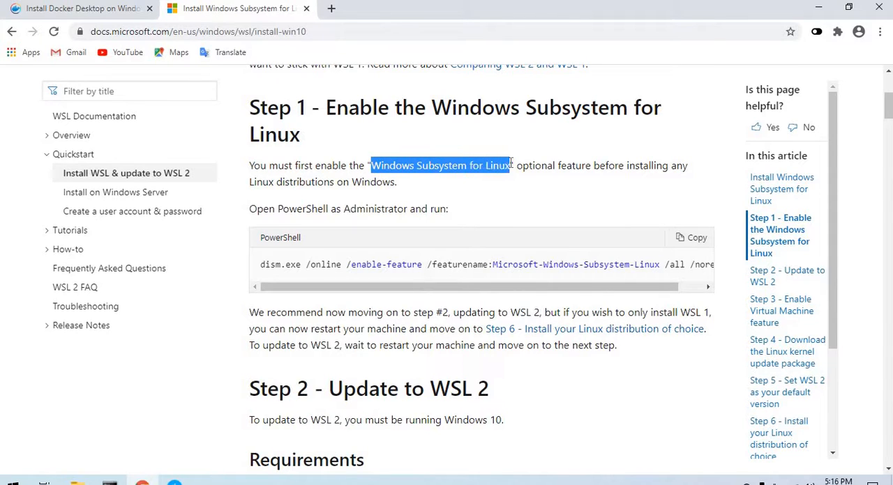
scroll("down", 3)
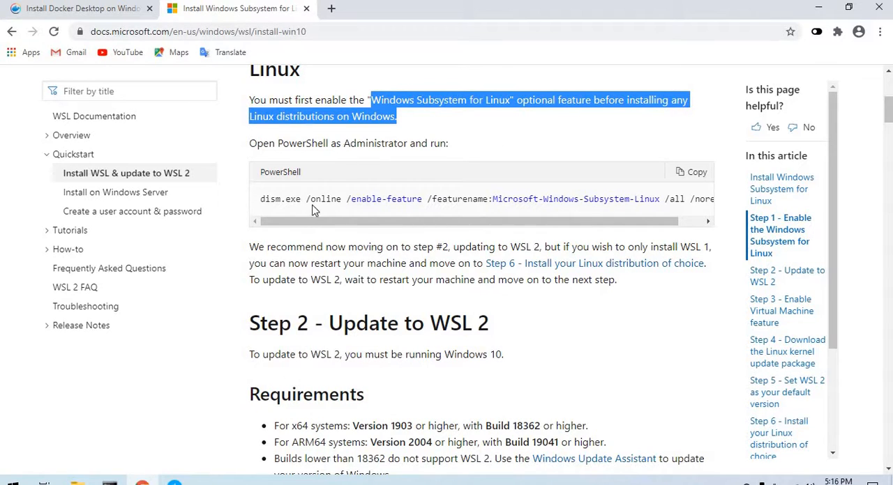
left_click(187, 362)
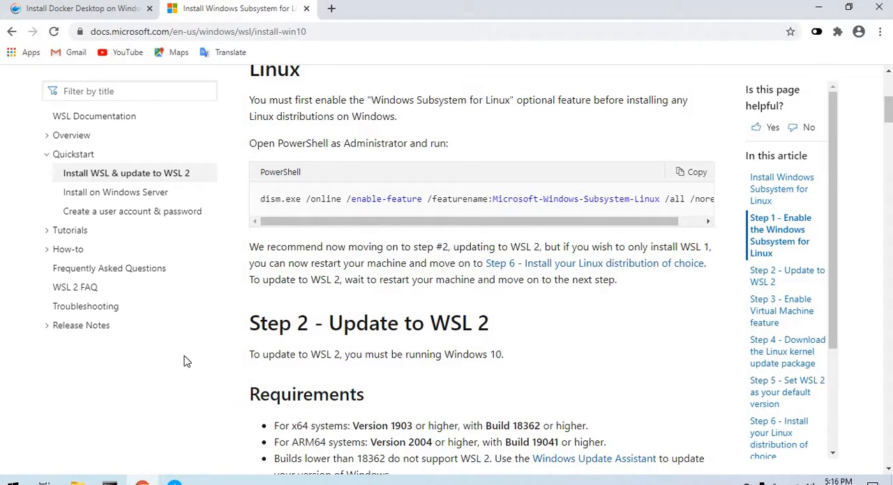
Search Start for 'powers' and launch Windows PowerShell as administrator.
left_click(11, 482)
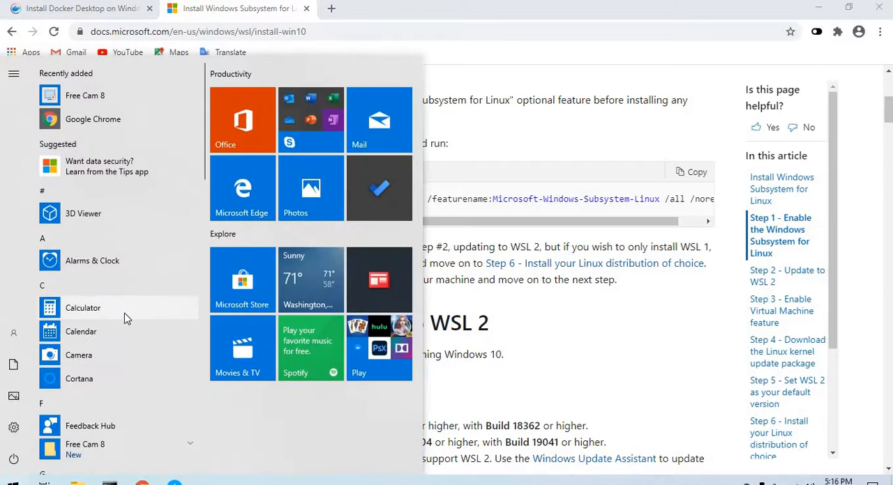
type("powershell")
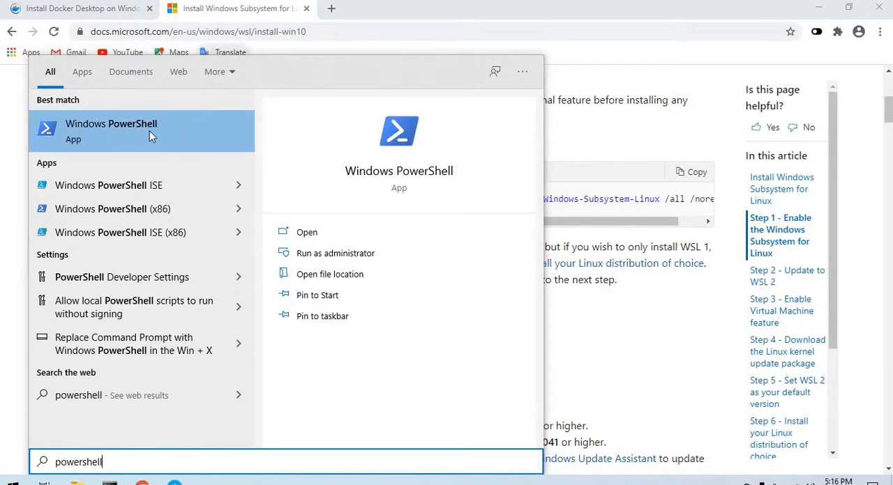
right_click(111, 132)
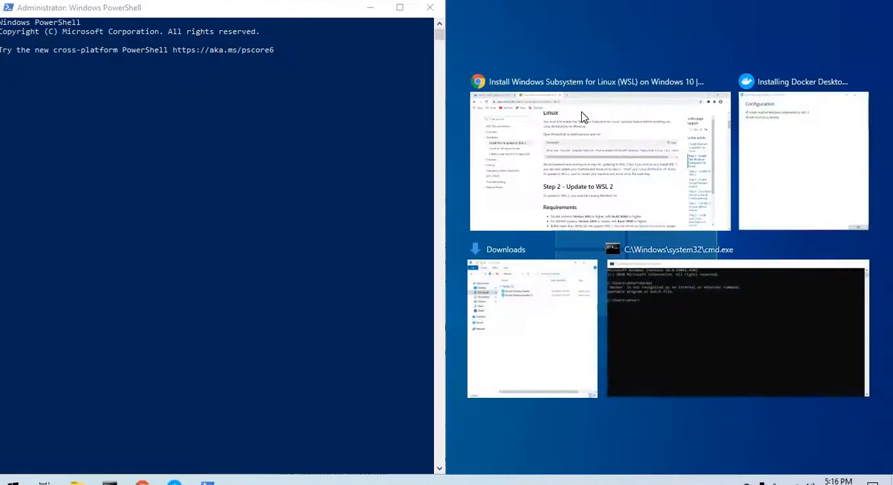
Place the install guide beside PowerShell and scroll to Step 1's enable-feature command.
left_click(594, 160)
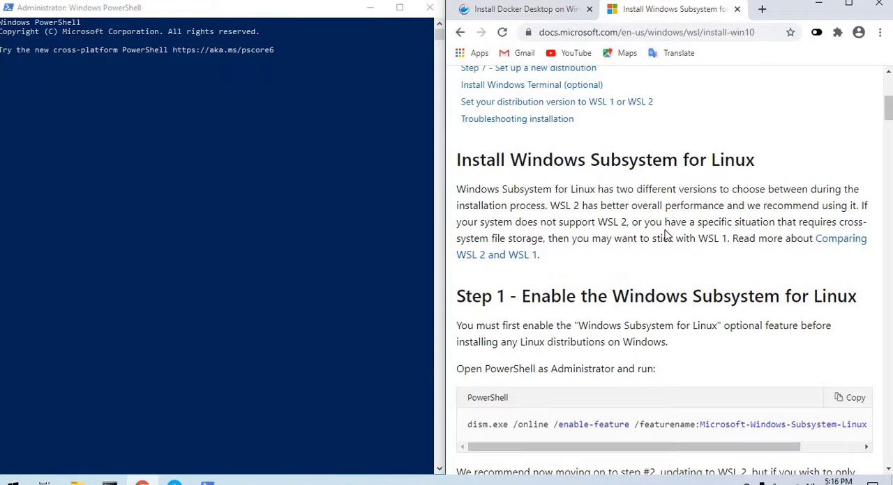
scroll("down", 3)
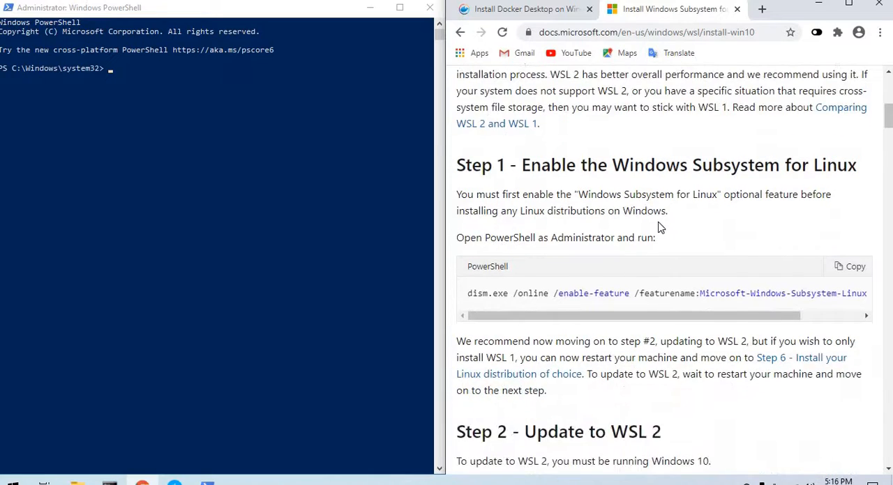
scroll("down", 3)
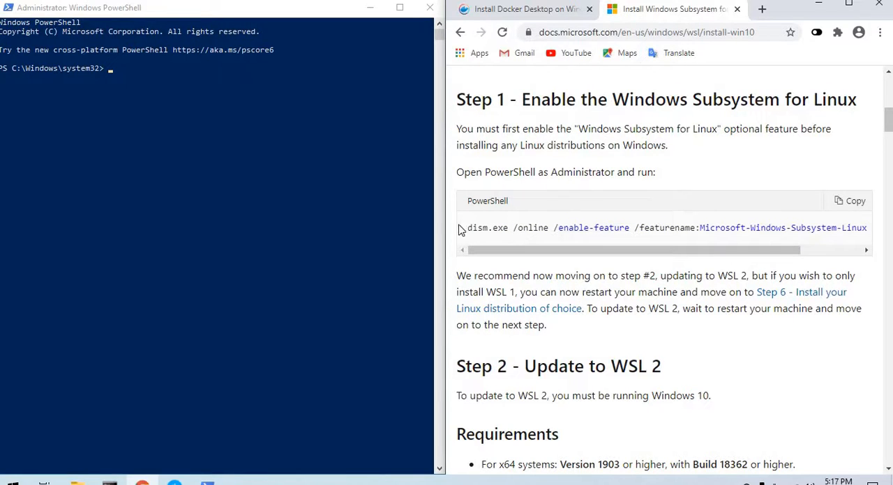
Run dism.exe /online /enable-feature /featurename:Microsoft-Windows-Subsystem-Linux /all in the admin PowerShell.
left_click(848, 201)
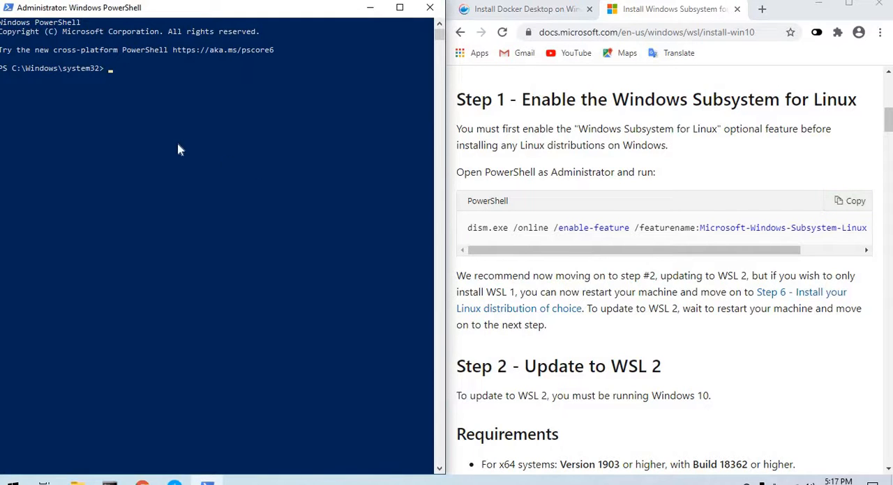
type("dism.exe /online /enable-feature /featurename:Microsoft-Windows-Subsystem-Linux /all /norestart")
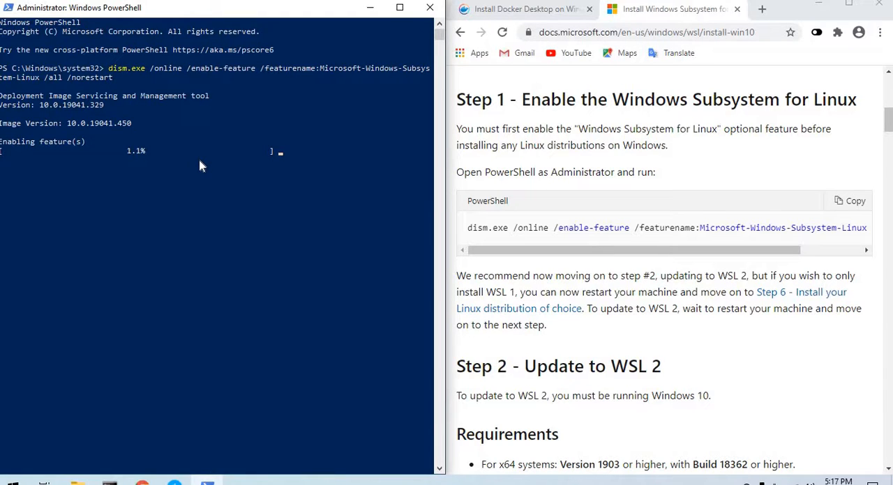
mouse_move(133, 192)
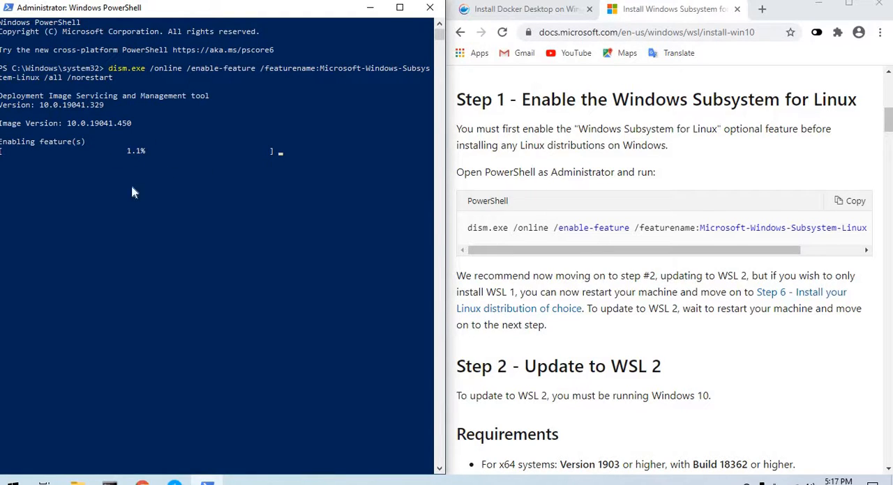
mouse_move(502, 276)
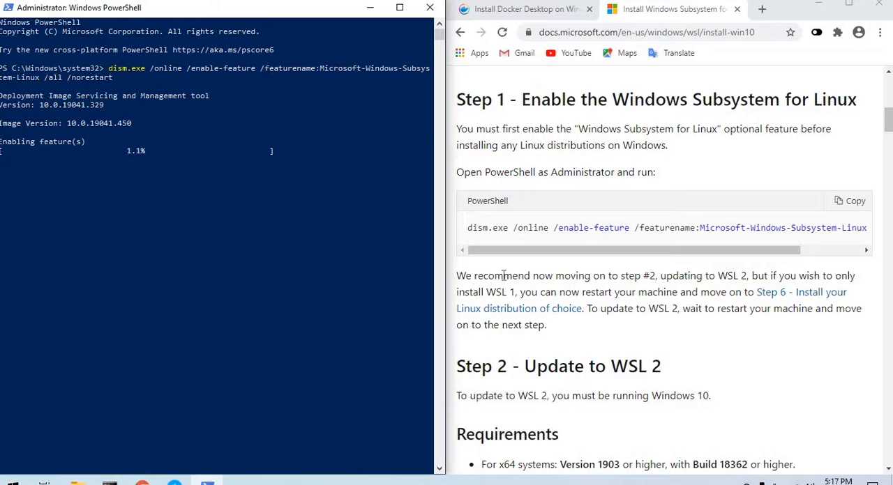
mouse_move(491, 272)
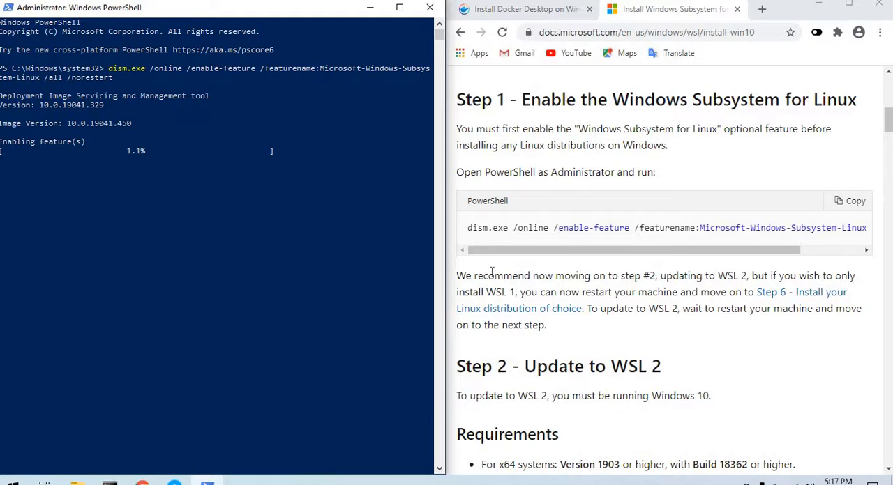
left_click_drag(493, 276, 694, 276)
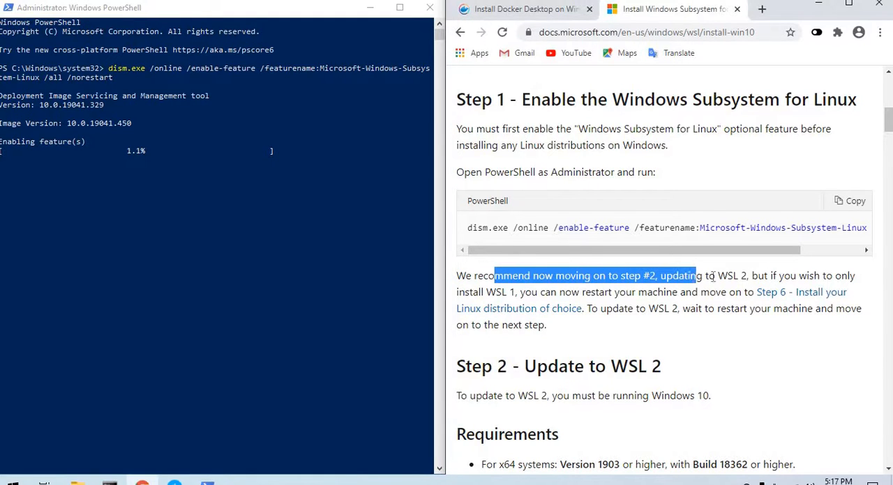
left_click(751, 276)
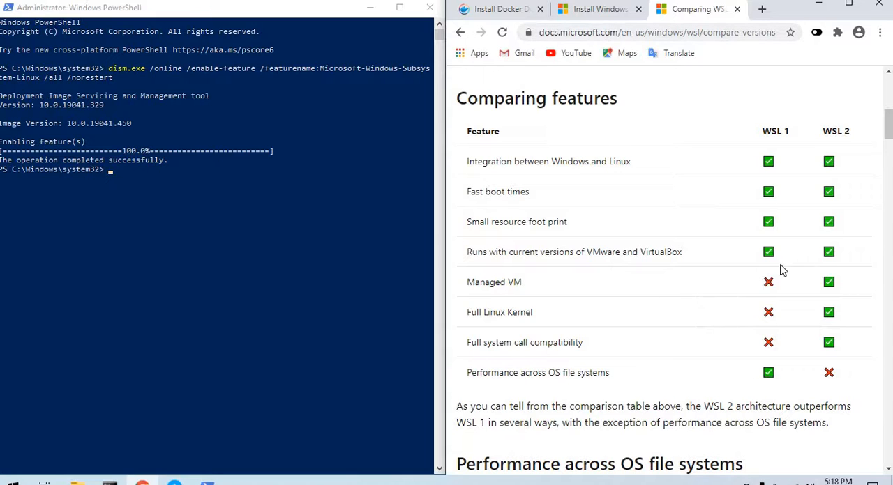
mouse_move(837, 276)
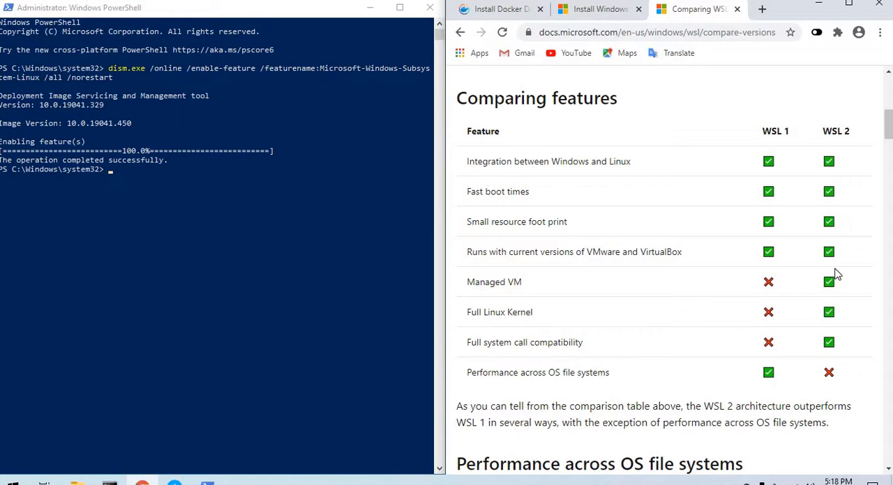
mouse_move(693, 413)
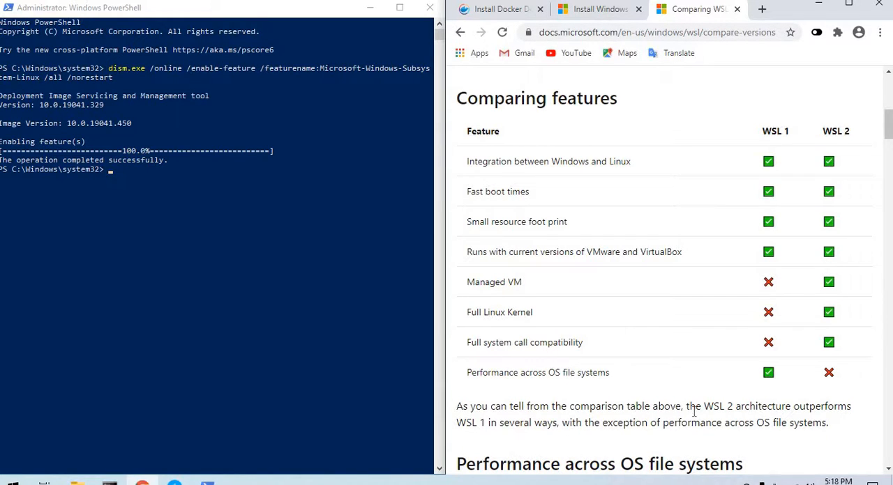
Read the WSL 1 vs WSL 2 comparison, highlighting the OS file system performance exception.
left_click_drag(703, 406, 797, 406)
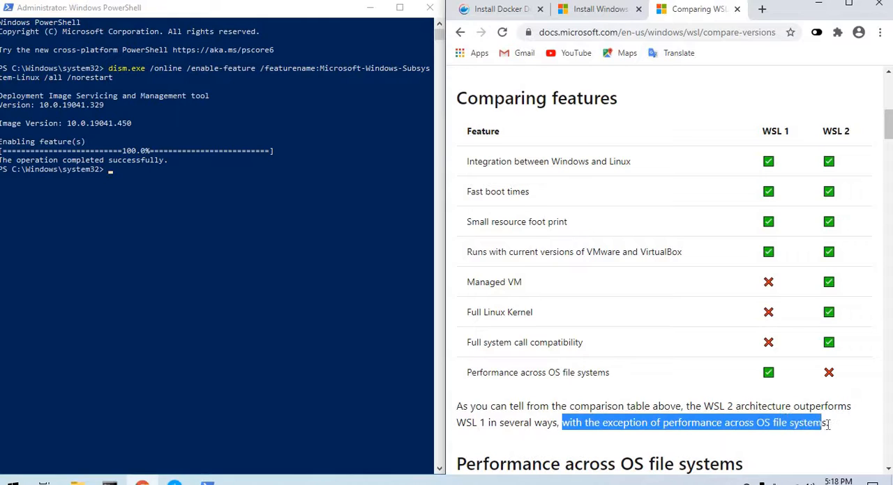
scroll("down", 3)
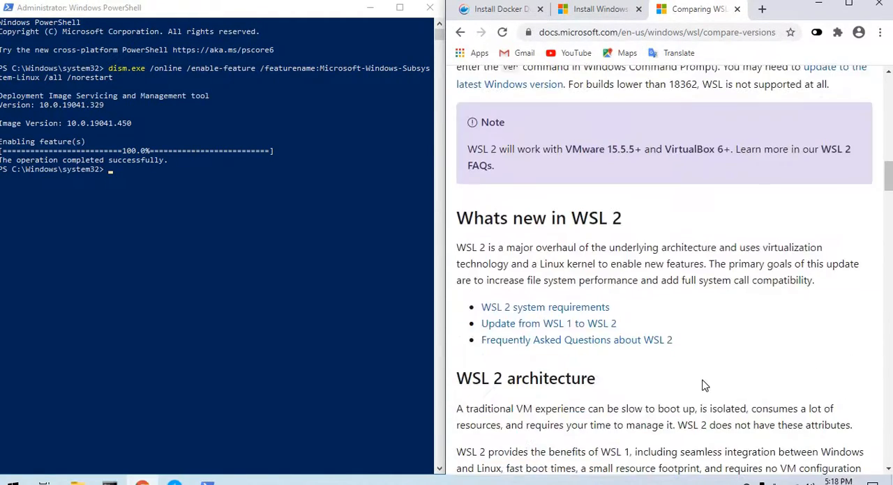
scroll("down", 3)
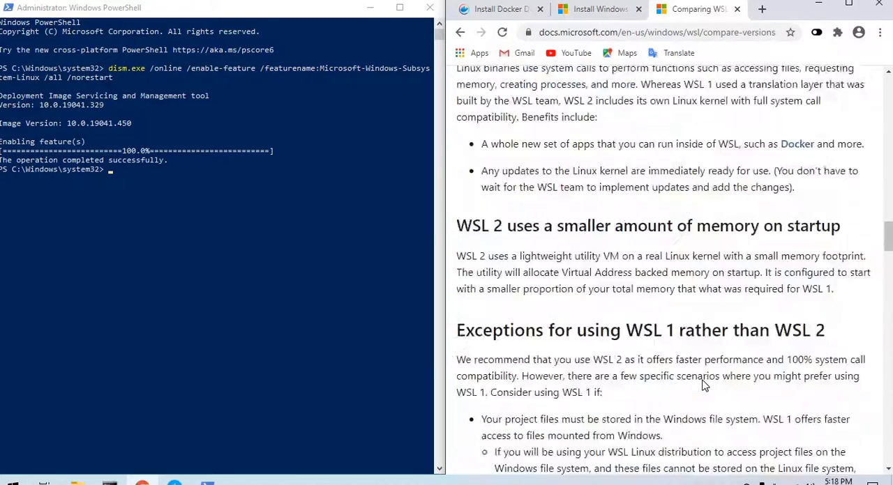
scroll("down", 3)
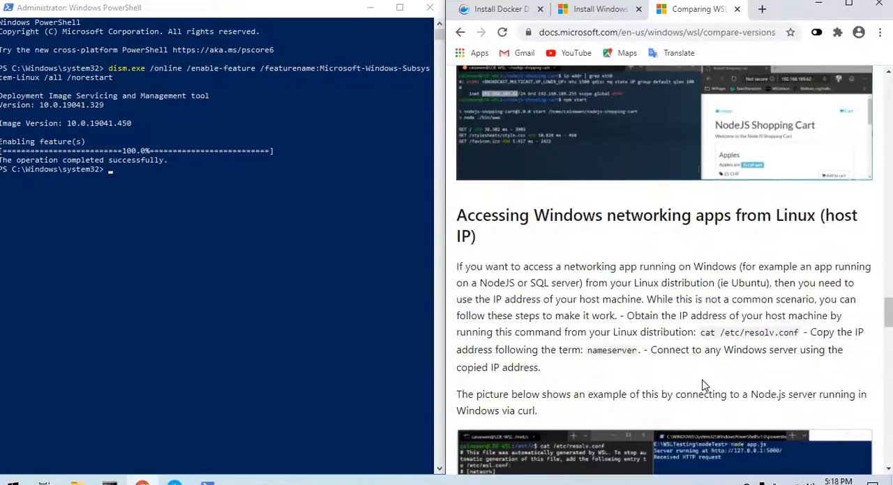
scroll("down", 3)
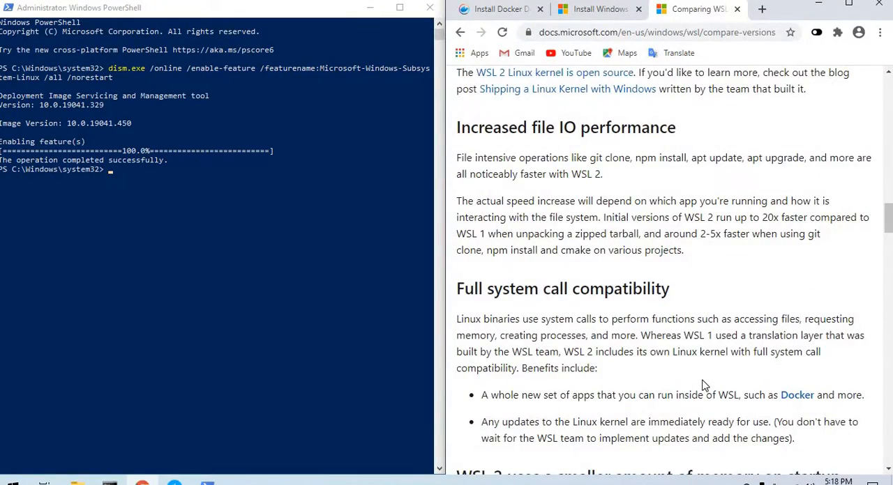
scroll("up", 3)
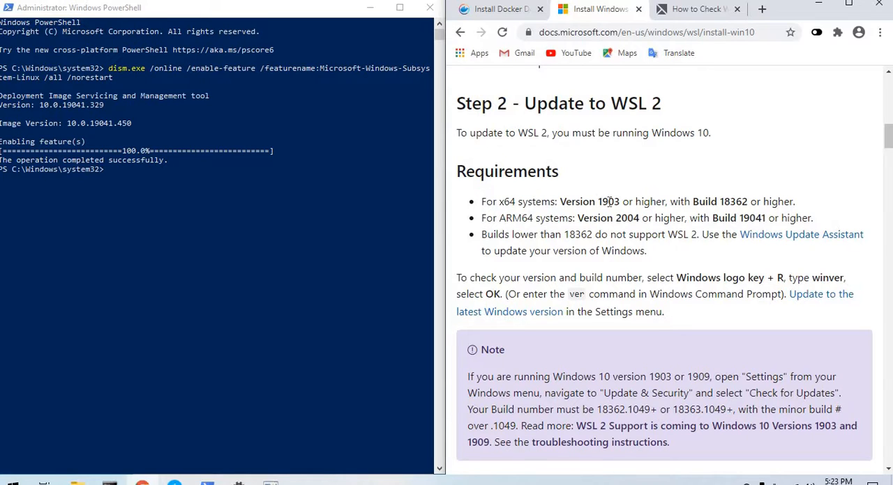
Return to the Install WSL tab and review Step 2's Windows version requirements.
double_click(733, 200)
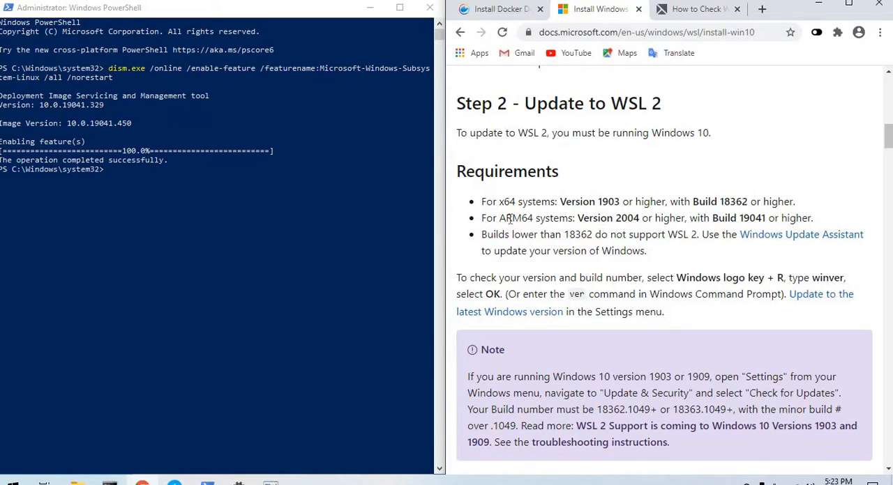
double_click(516, 217)
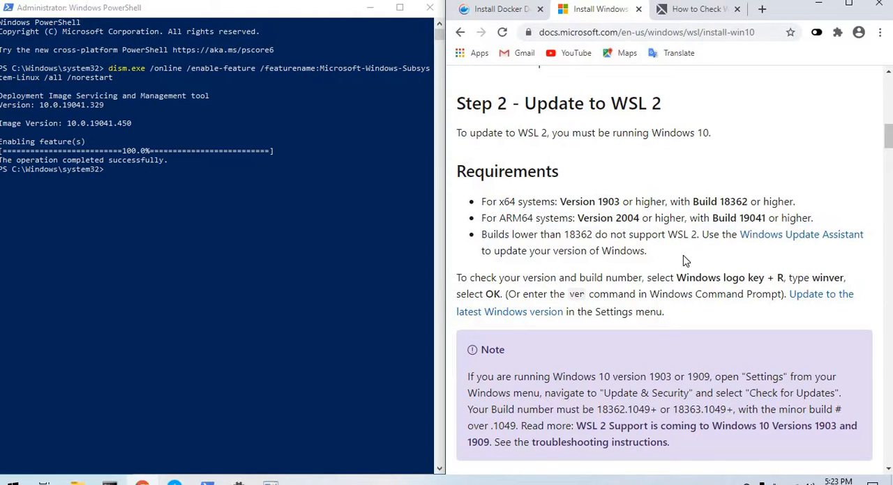
mouse_move(493, 327)
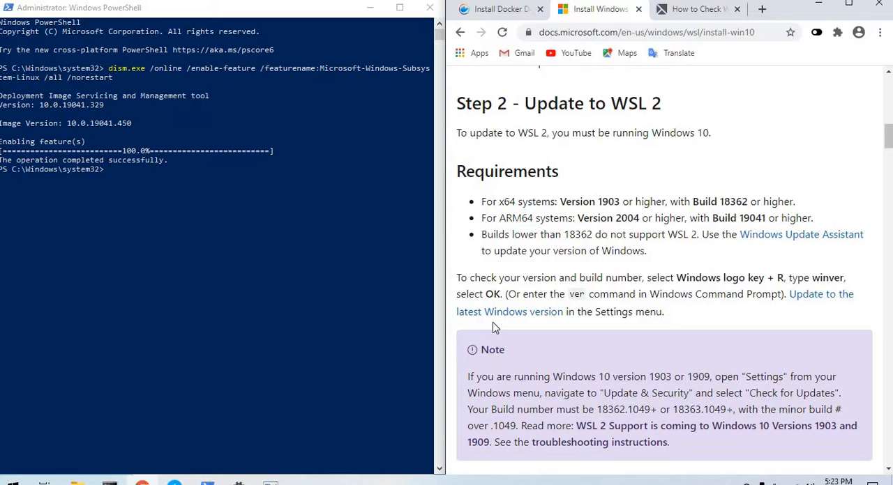
mouse_move(314, 335)
type("winver")
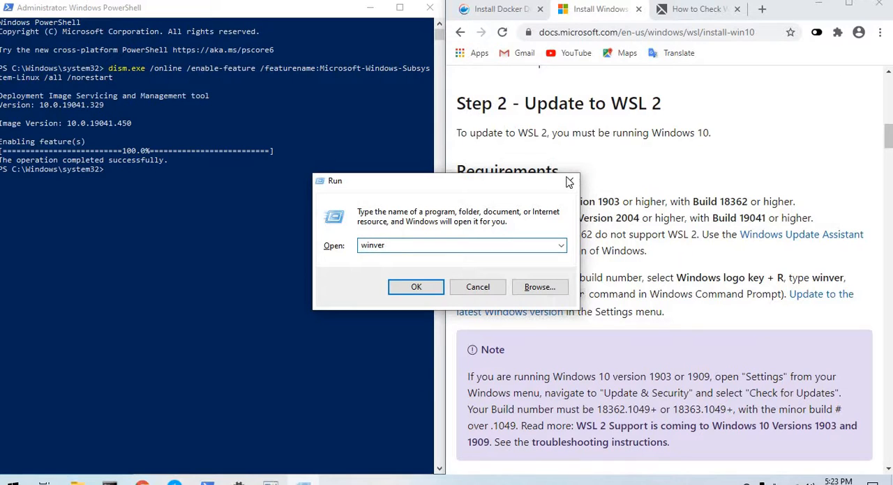
Close the About Windows dialog reporting version 2004, OS Build 19041.450.
left_click(416, 288)
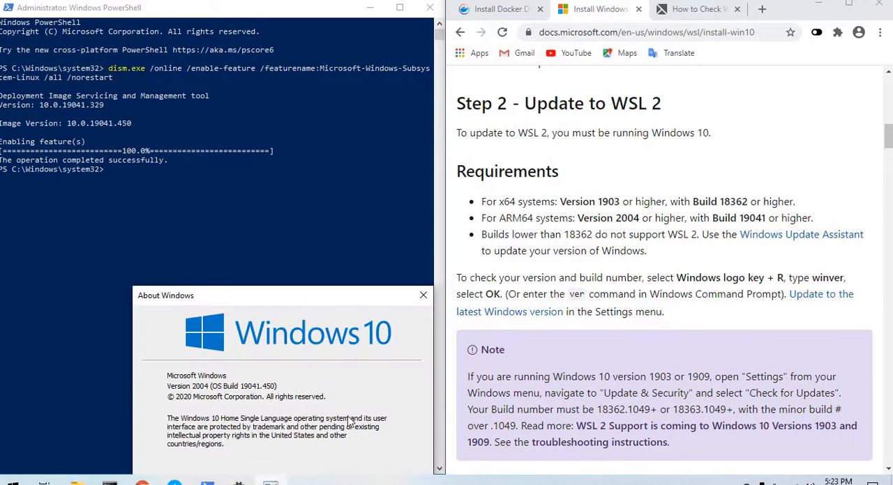
mouse_move(179, 424)
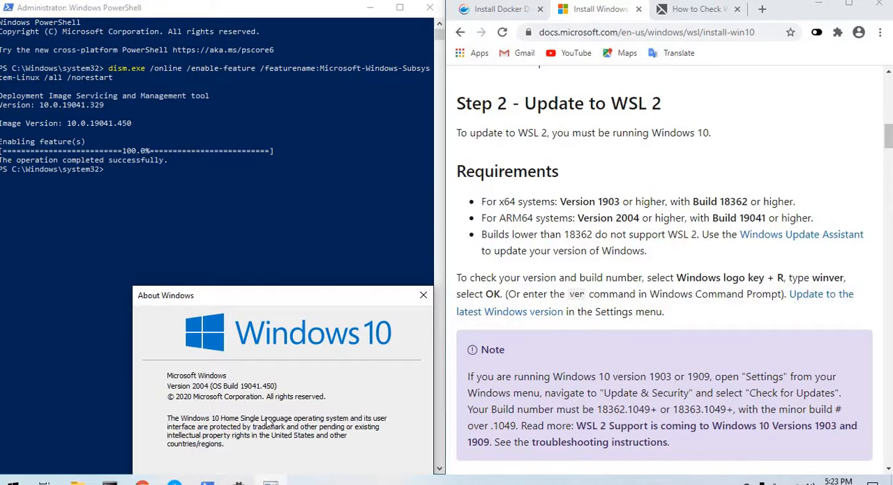
mouse_move(226, 398)
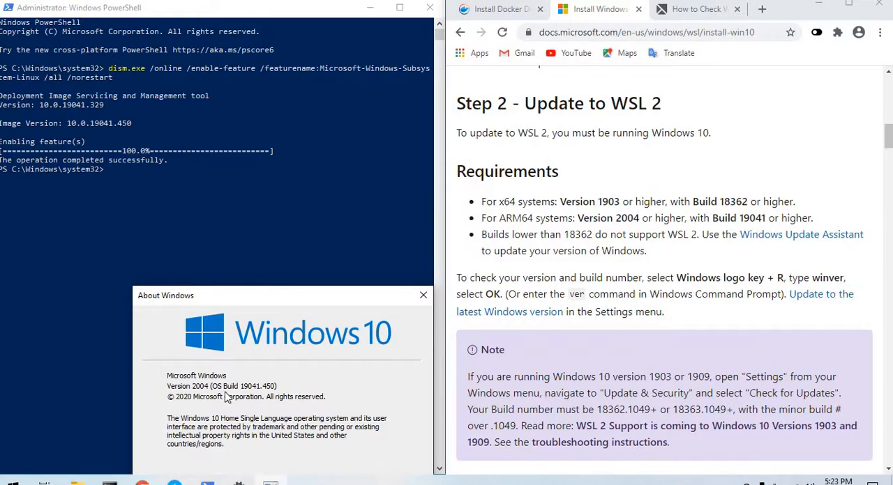
mouse_move(253, 394)
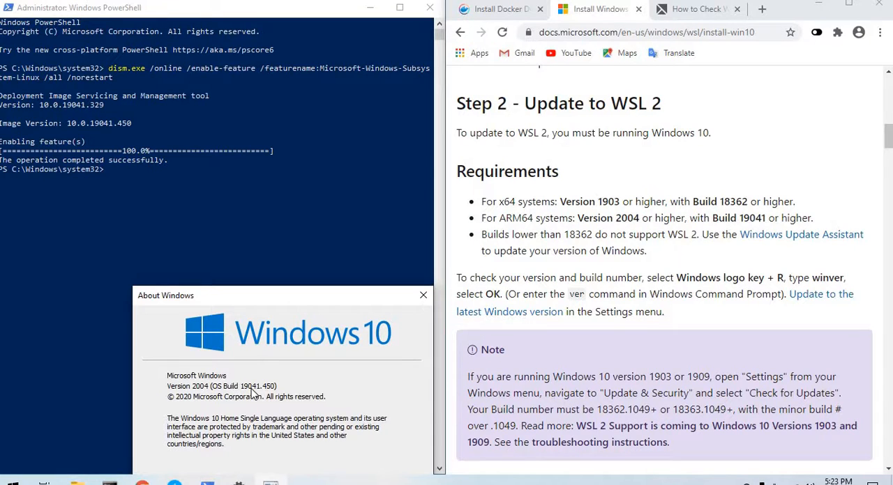
mouse_move(273, 402)
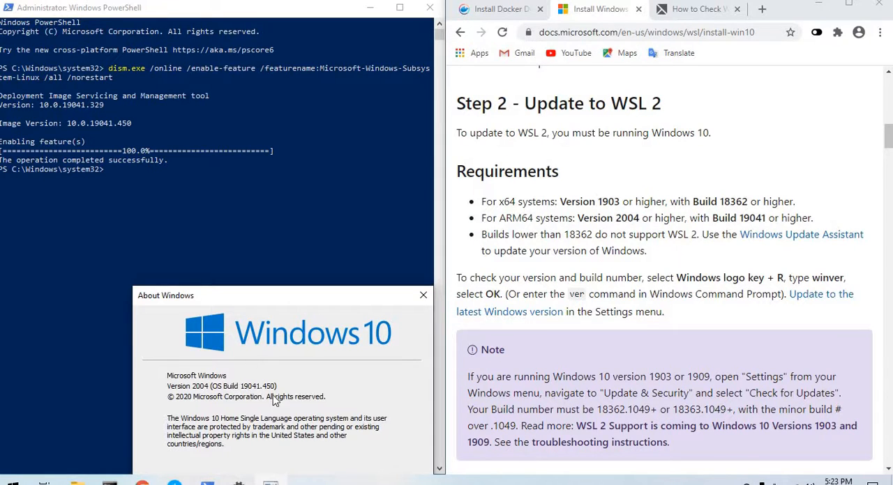
mouse_move(592, 215)
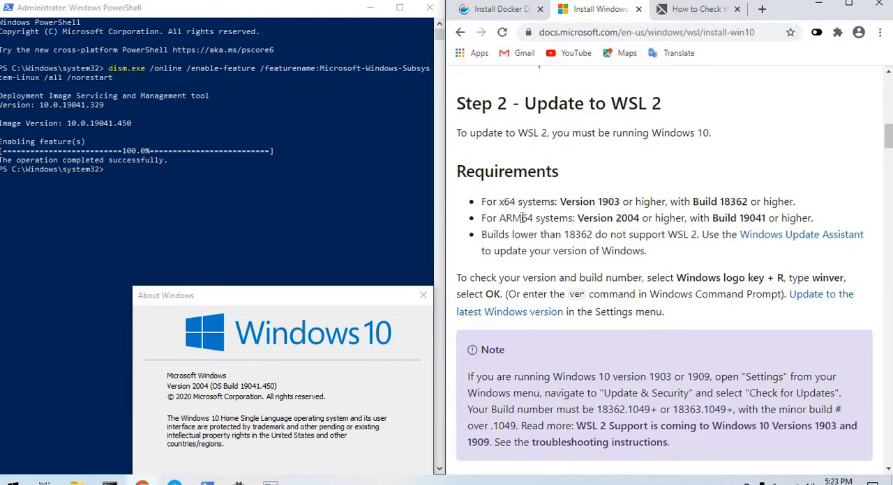
mouse_move(703, 215)
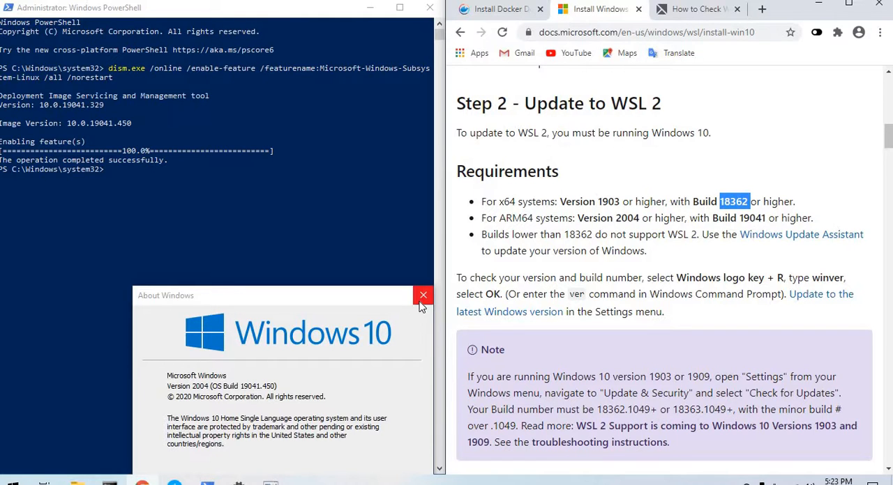
mouse_move(422, 295)
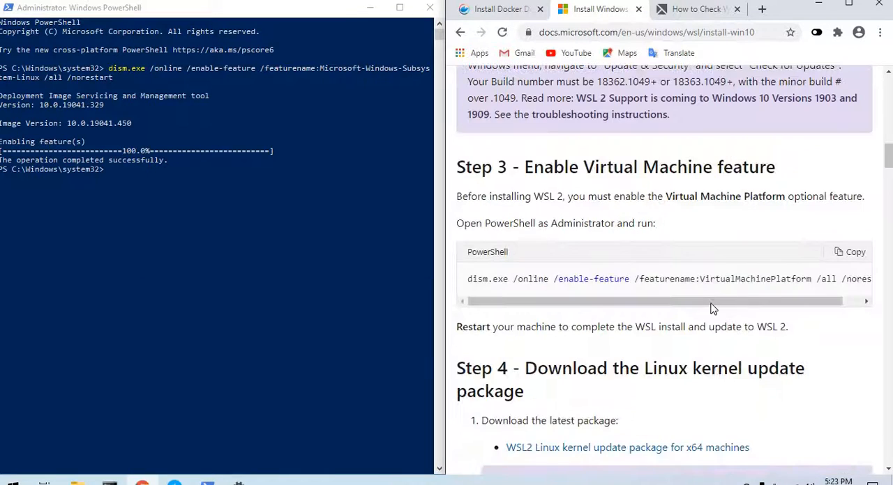
Copy the Step 3 dism.exe command enabling the Virtual Machine Platform feature.
scroll("up", 3)
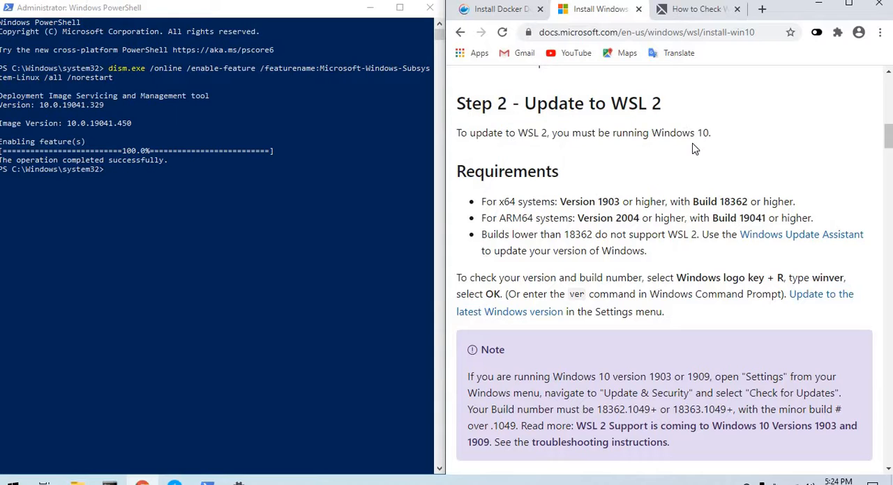
scroll("down", 3)
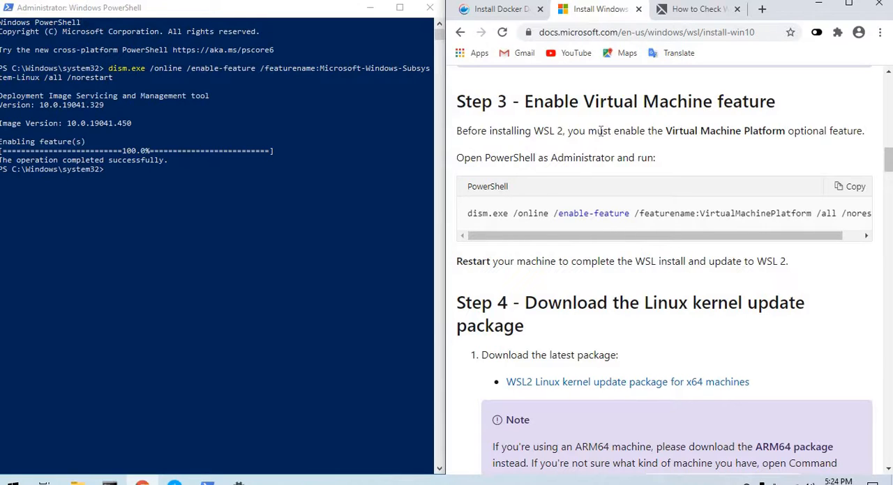
left_click_drag(534, 131, 755, 131)
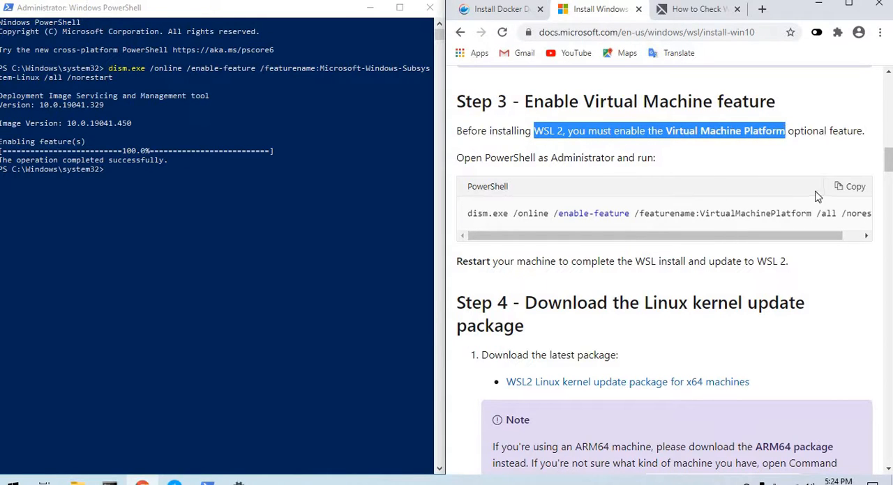
left_click(849, 187)
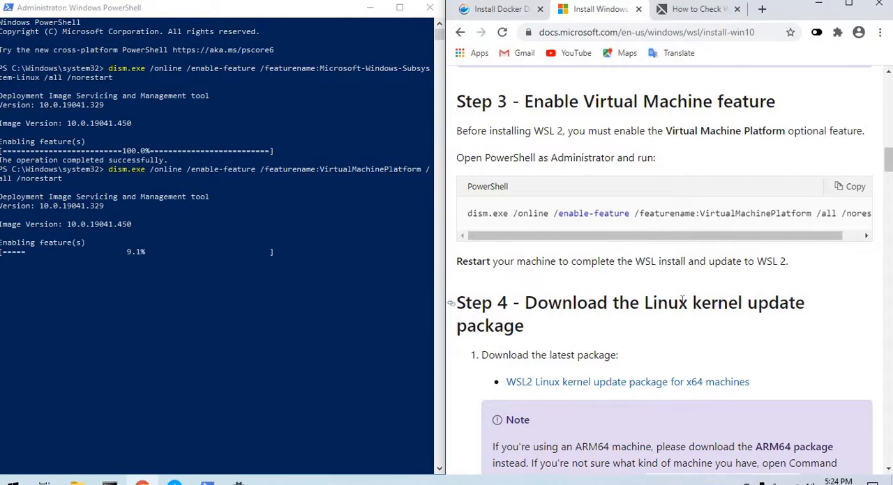
Read on through the restart note to Step 6 while VirtualMachinePlatform finishes enabling.
scroll("down", 3)
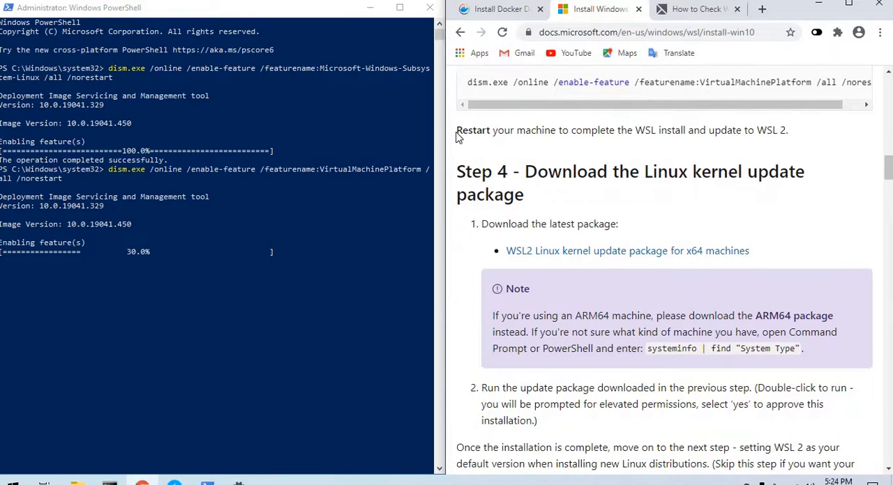
left_click_drag(456, 131, 787, 131)
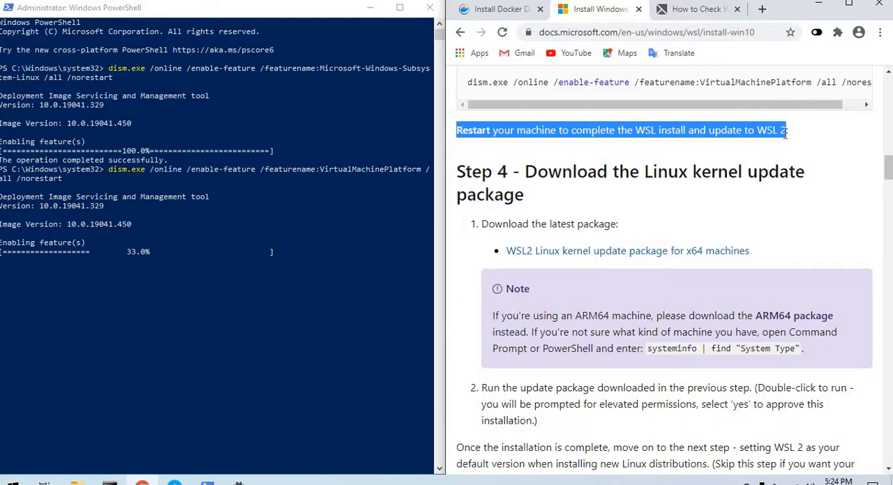
scroll("down", 3)
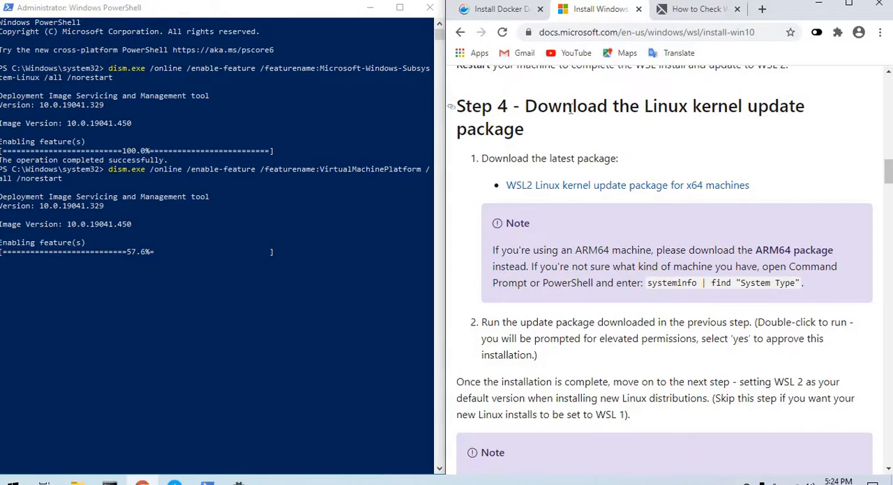
mouse_move(580, 189)
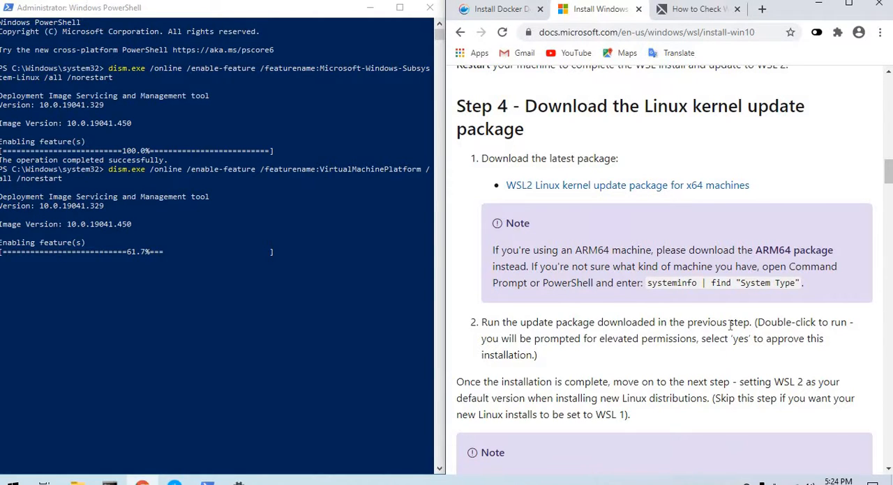
scroll("down", 3)
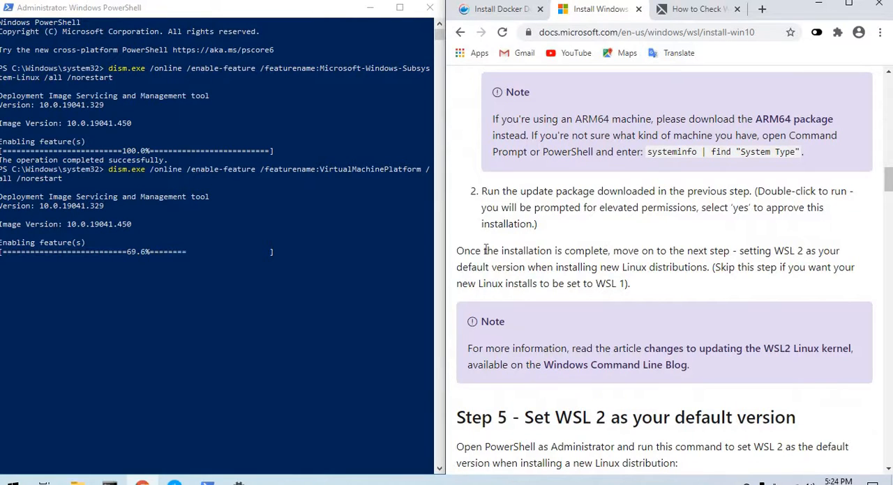
scroll("down", 3)
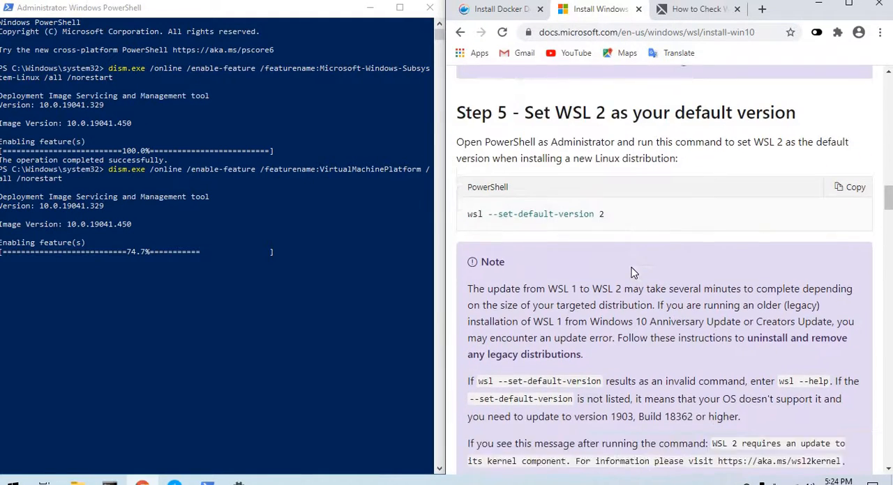
scroll("down", 3)
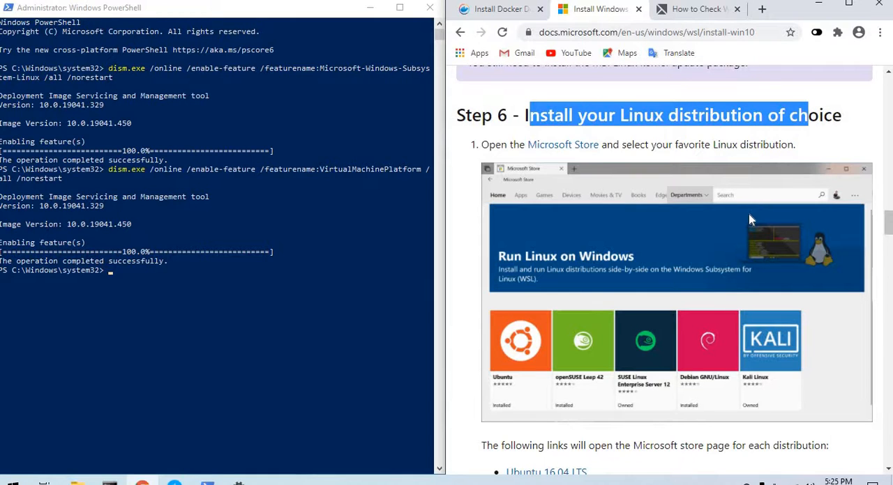
Read Steps 6 and 7, highlighting the first-launch explanation, down to the Install Windows Terminal section.
scroll("down", 3)
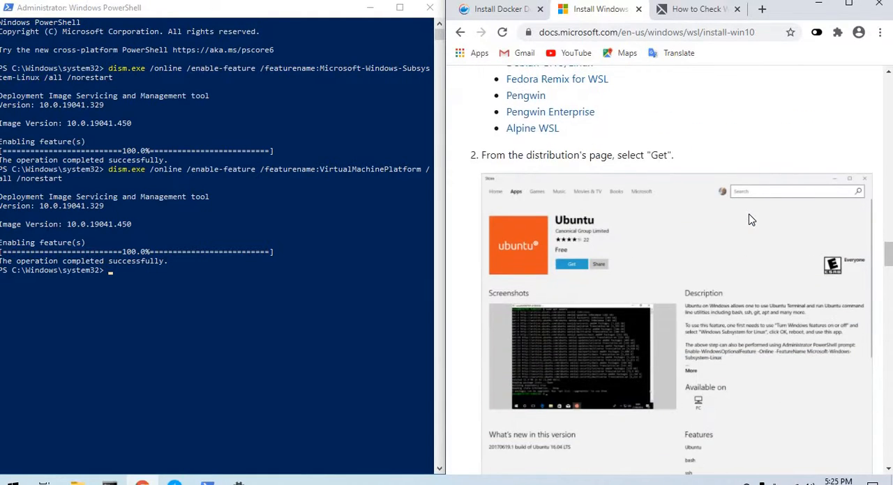
scroll("down", 3)
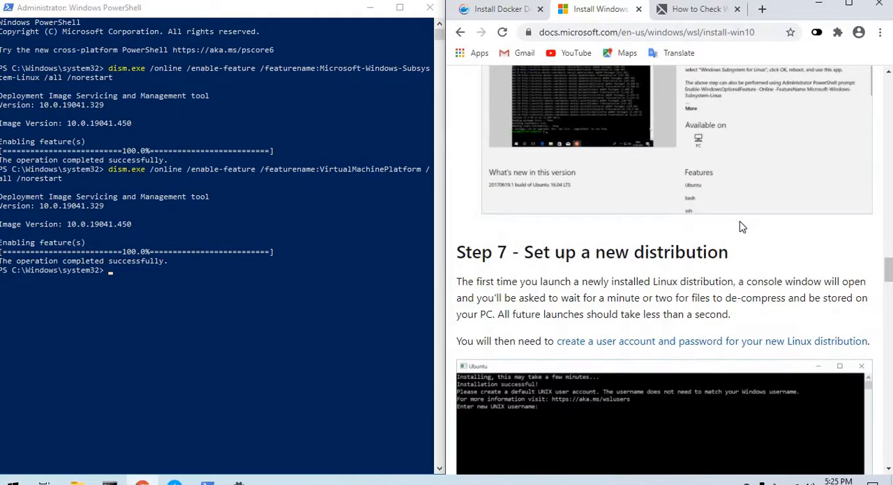
scroll("down", 3)
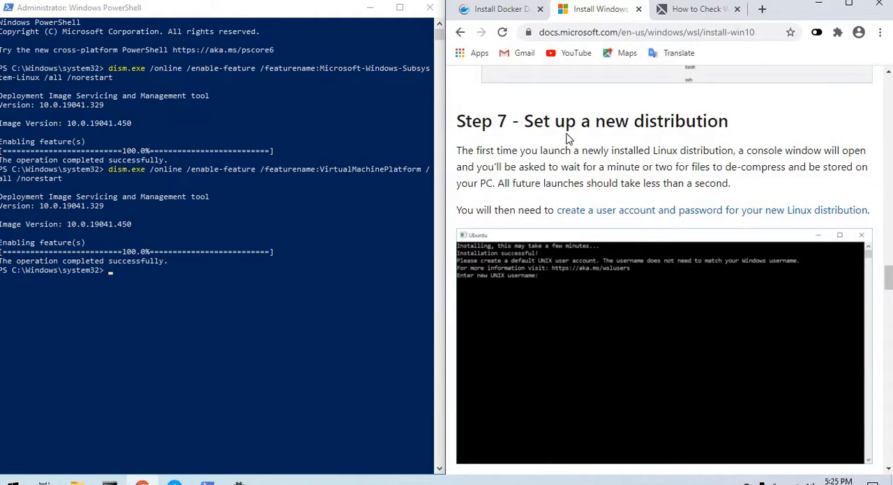
left_click_drag(555, 150, 764, 150)
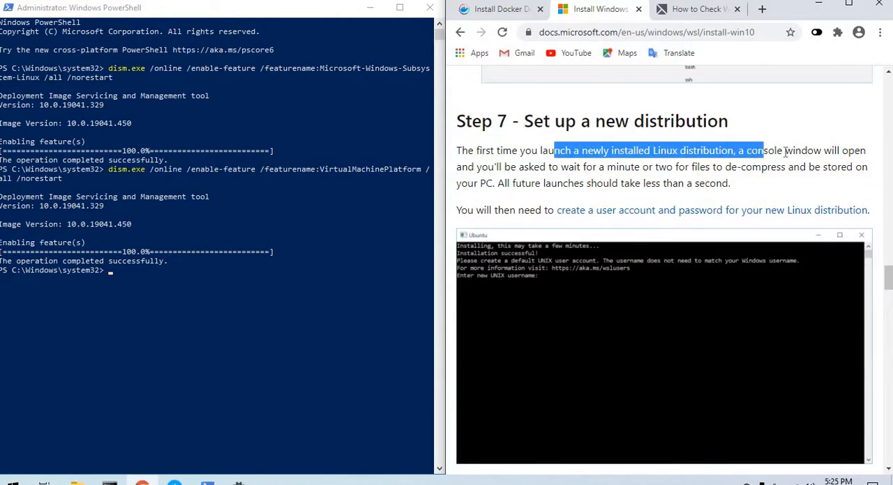
left_click_drag(762, 150, 630, 168)
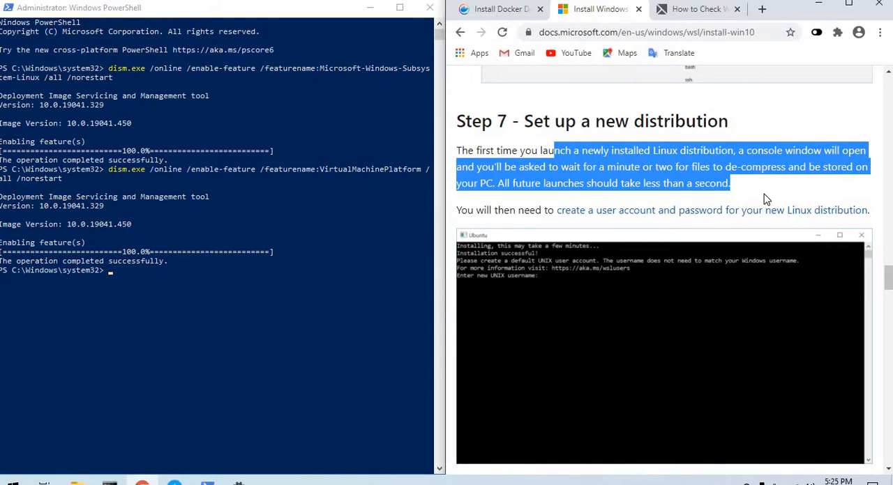
scroll("down", 3)
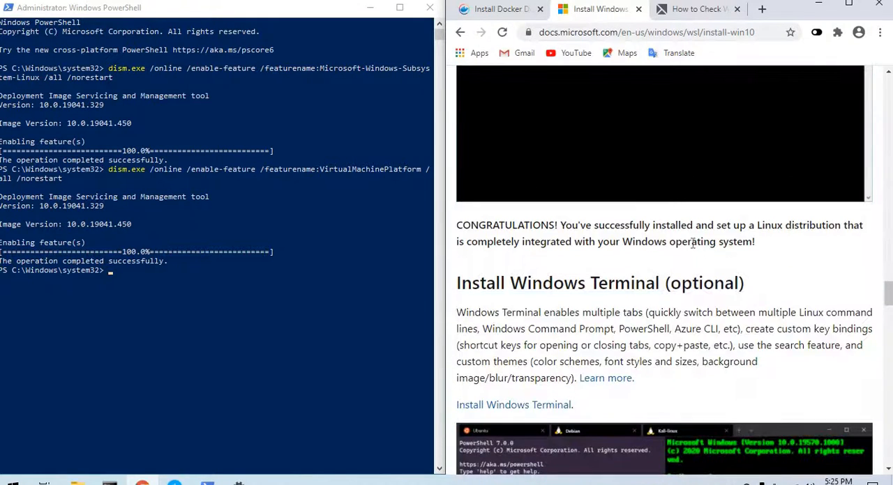
scroll("down", 3)
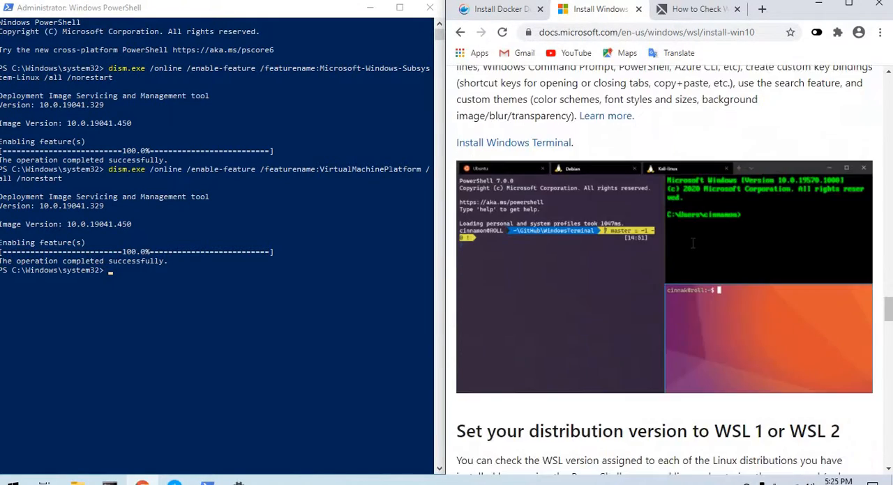
scroll("down", 3)
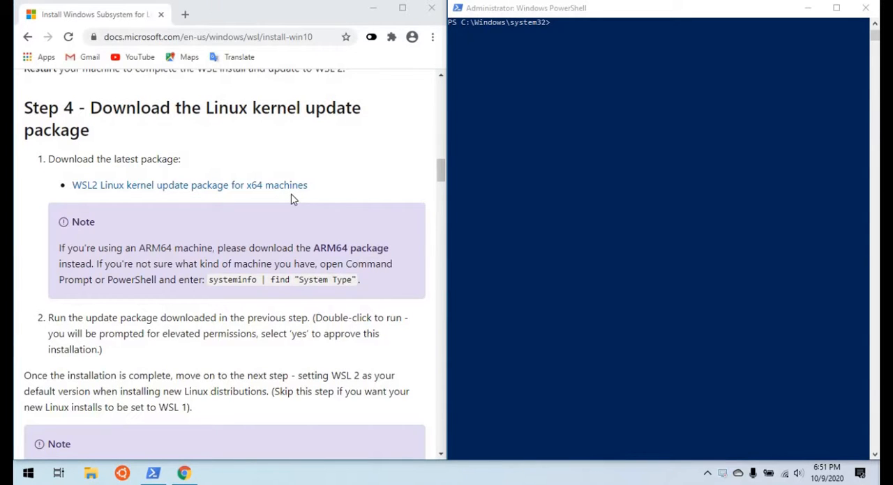
mouse_move(139, 143)
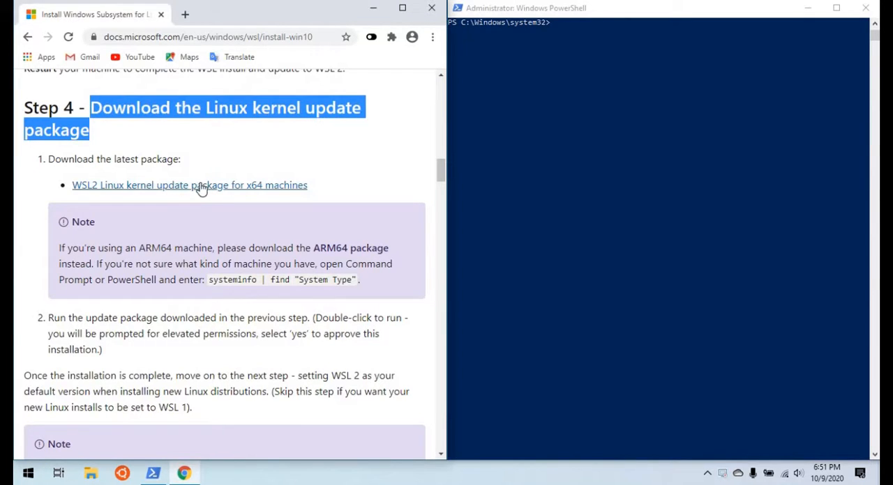
mouse_move(190, 184)
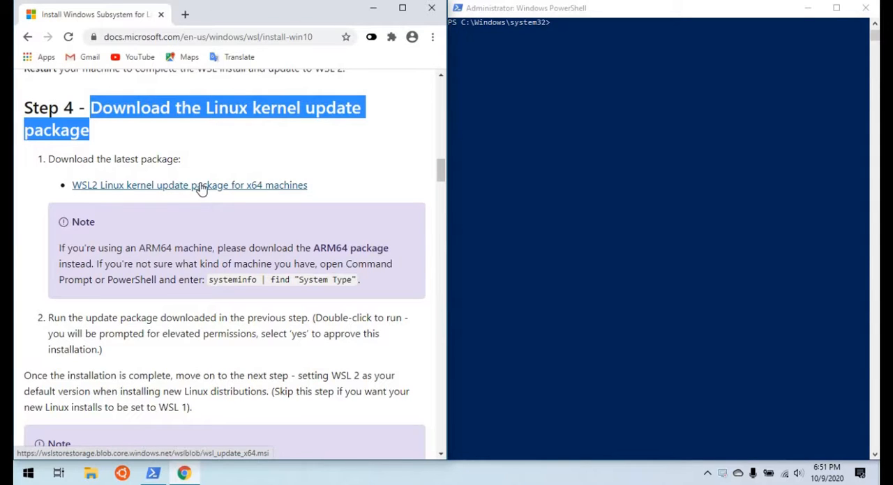
Download the WSL2 Linux kernel update package for x64 and launch its .msi installer.
left_click(189, 184)
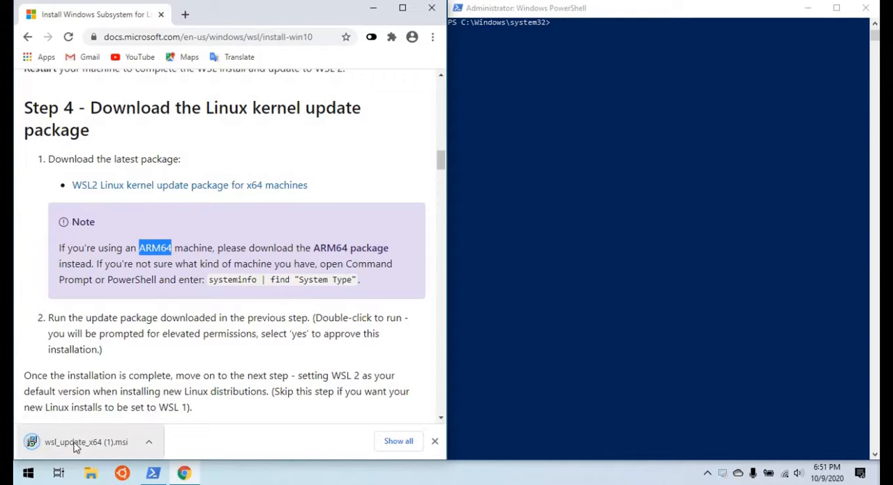
left_click(77, 442)
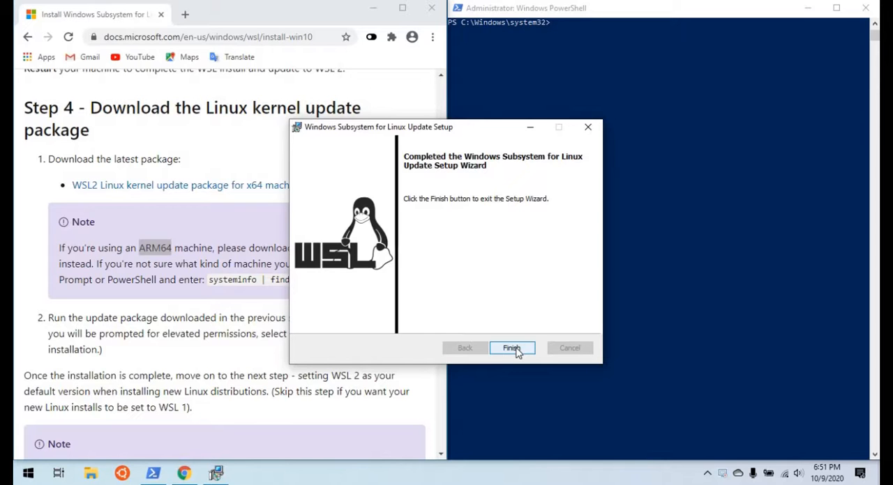
mouse_move(499, 352)
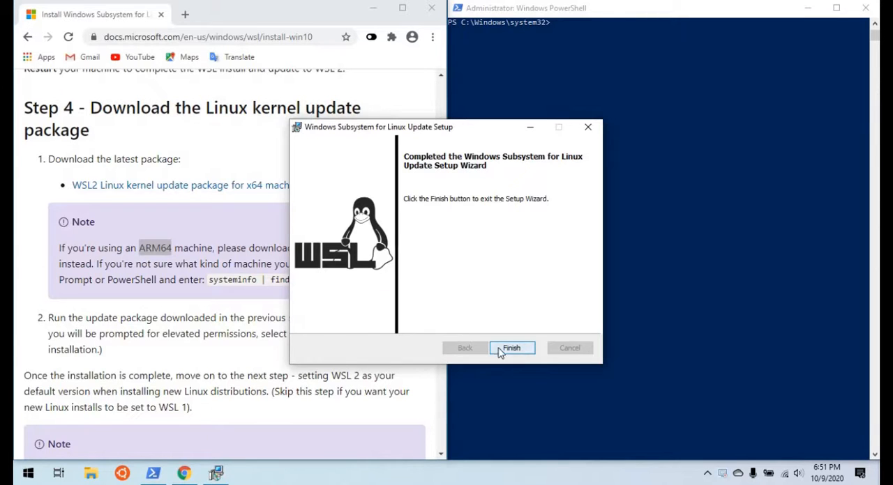
Finish the completed WSL Update Setup wizard.
left_click(511, 349)
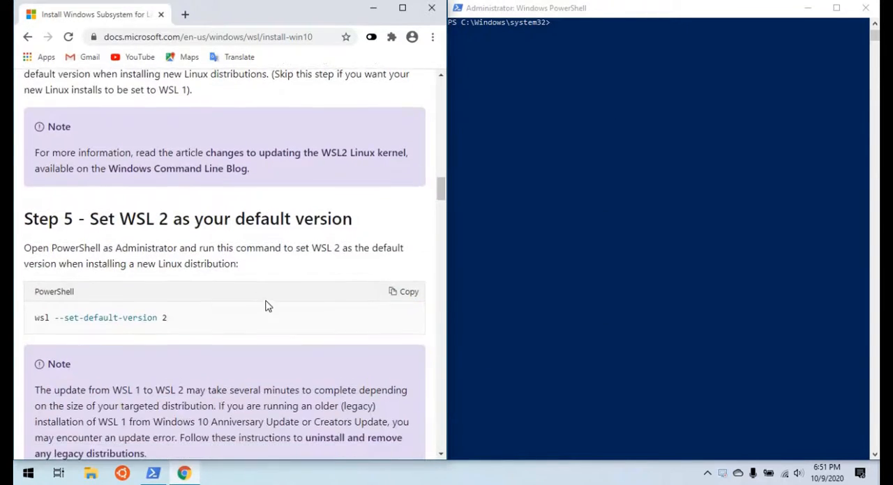
Run 'wsl --set-default-version 2' in PowerShell and move on to Step 6's distribution choices.
scroll("down", 3)
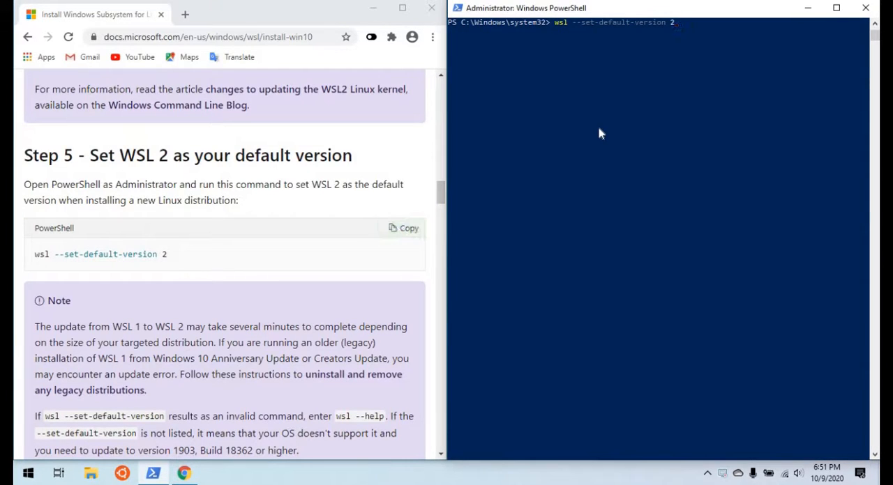
key("enter")
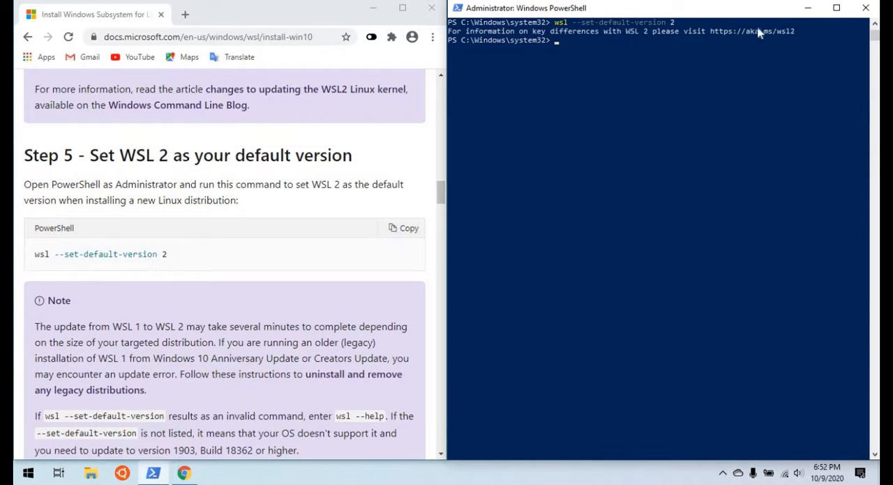
scroll("down", 3)
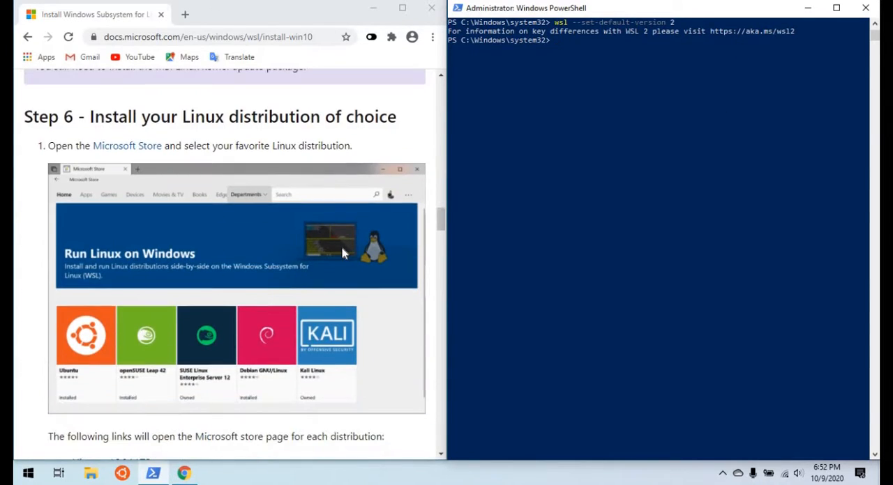
mouse_move(126, 145)
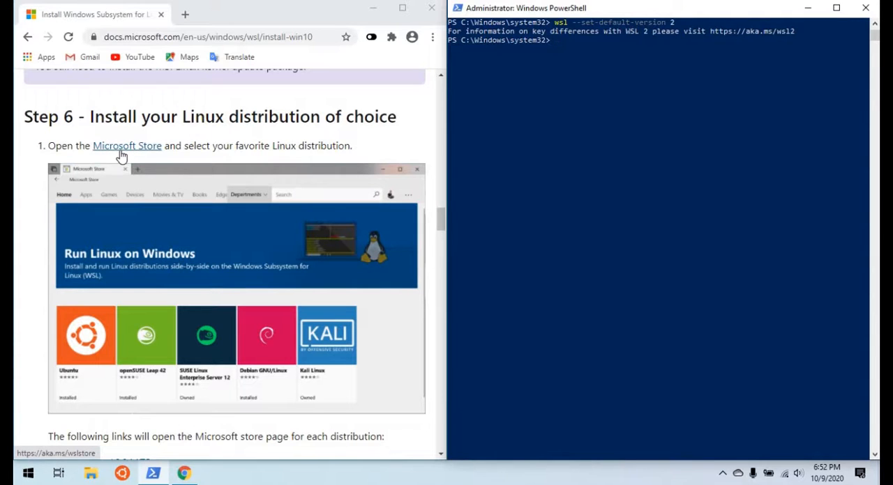
scroll("down", 3)
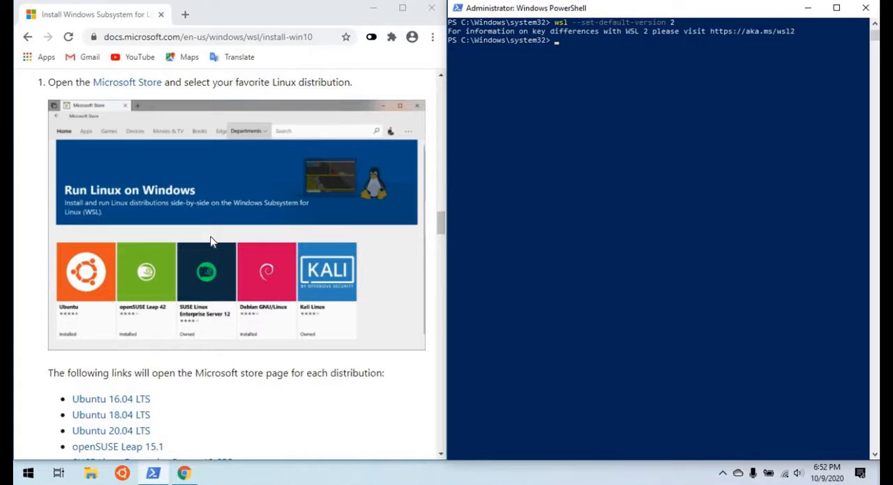
mouse_move(543, 208)
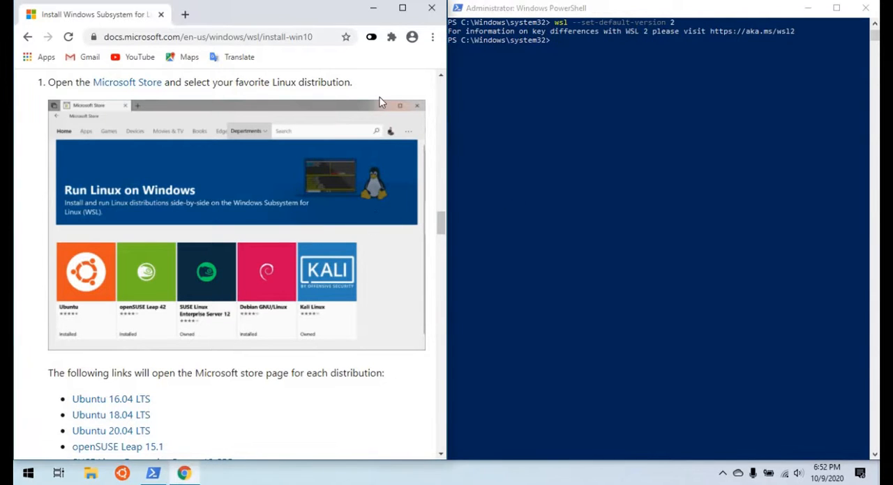
mouse_move(198, 374)
type("mic")
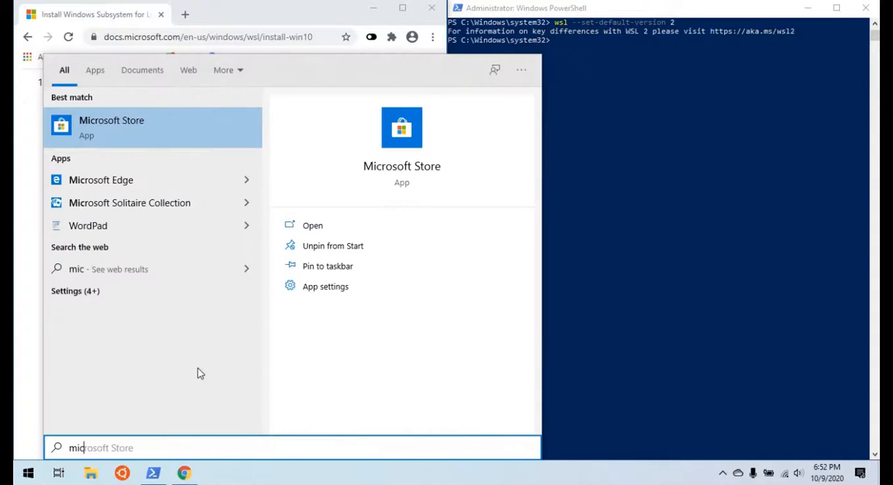
Launch Microsoft Store, search 'ub' for Ubuntu and install Ubuntu 20.04 LTS with Get.
left_click(312, 226)
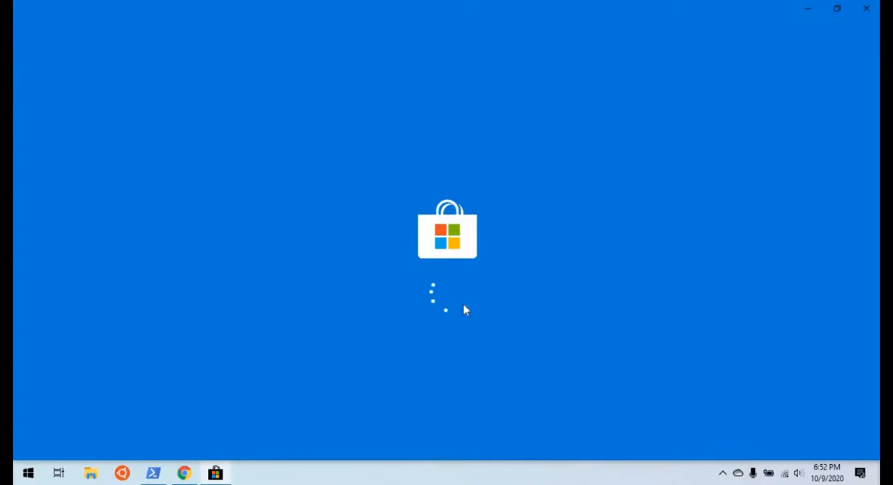
mouse_move(446, 327)
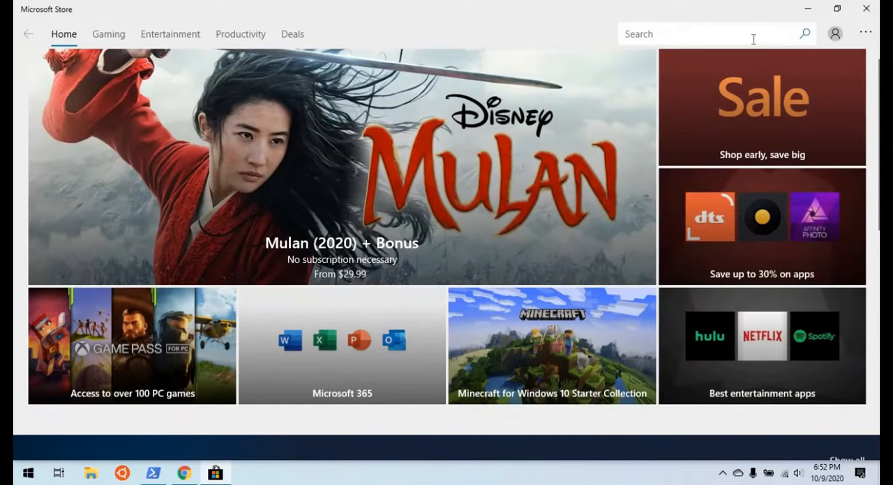
type("ub")
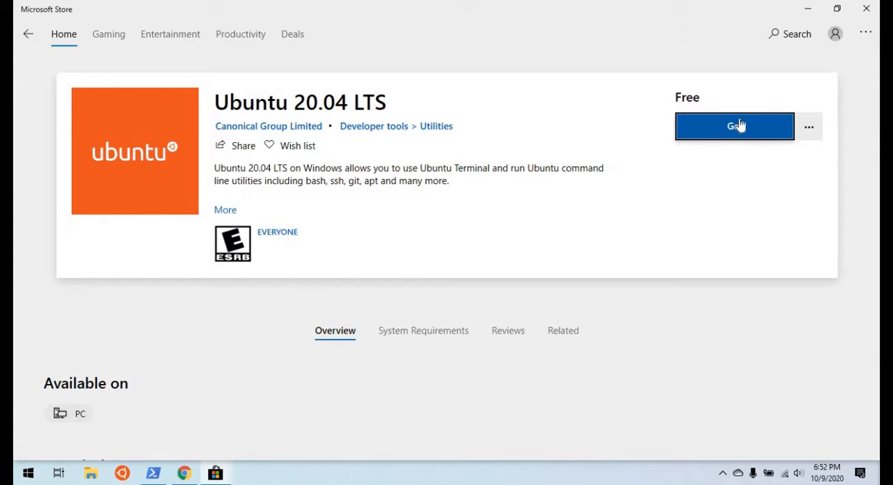
left_click(734, 125)
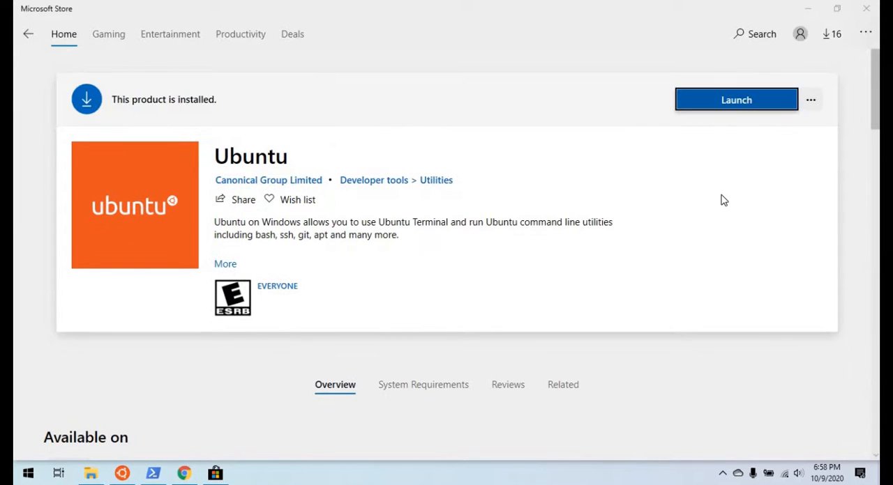
mouse_move(561, 168)
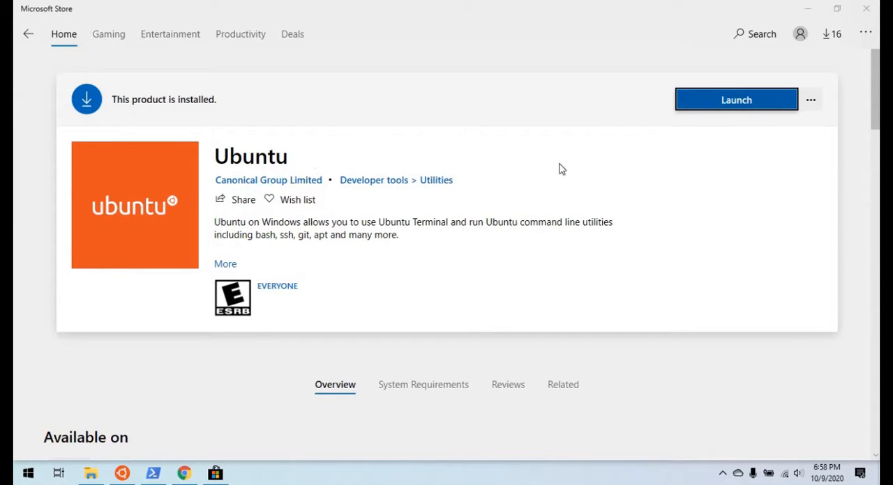
mouse_move(675, 152)
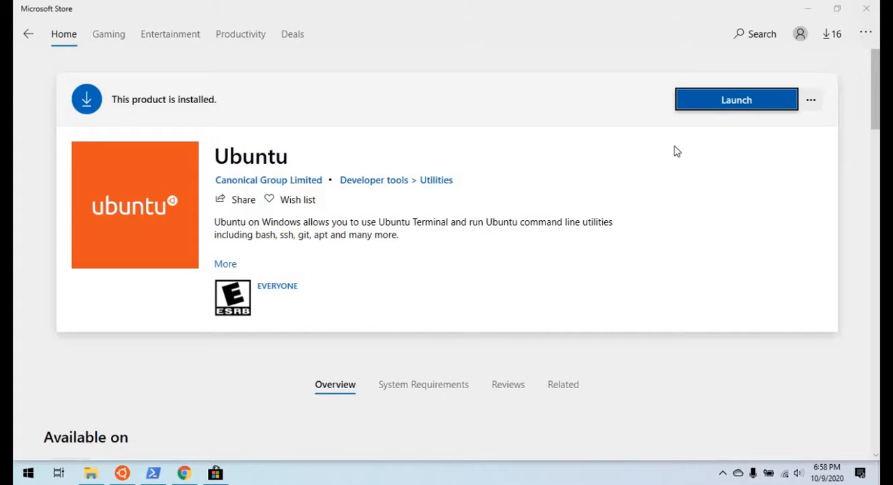
mouse_move(753, 174)
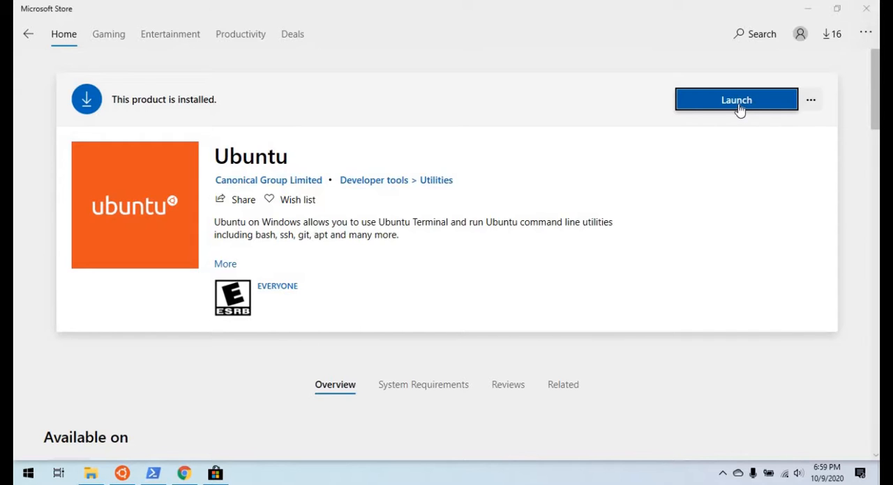
Launch the installed Ubuntu and create the default UNIX user 'dasanudas'.
left_click(735, 99)
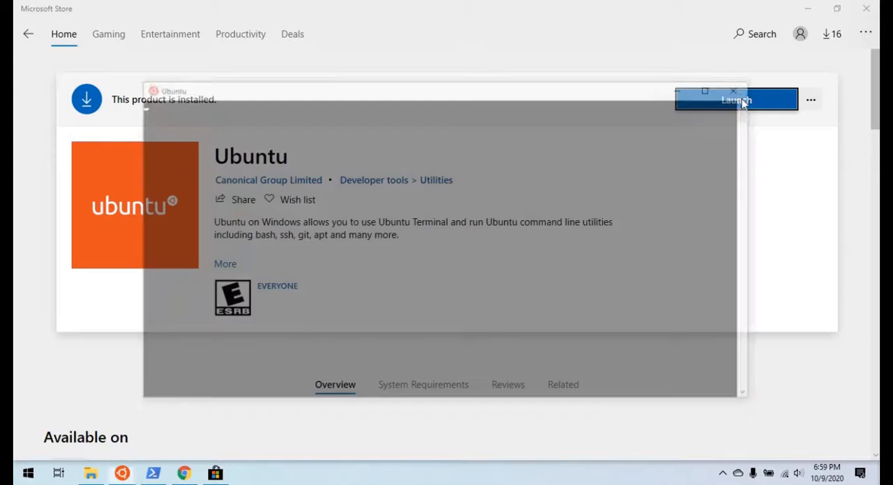
left_click(735, 99)
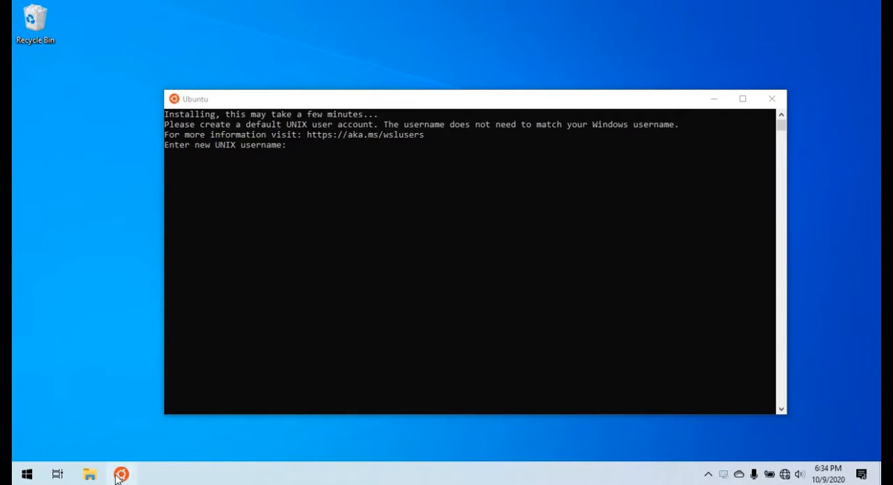
mouse_move(120, 474)
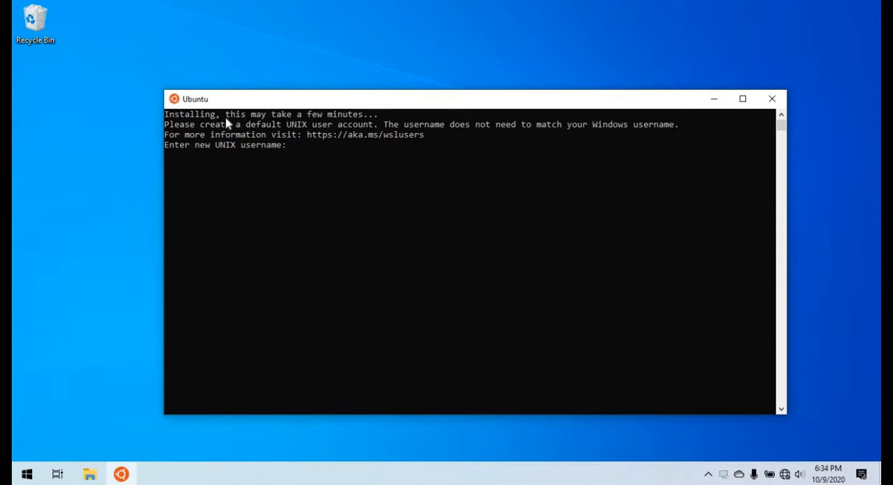
mouse_move(242, 123)
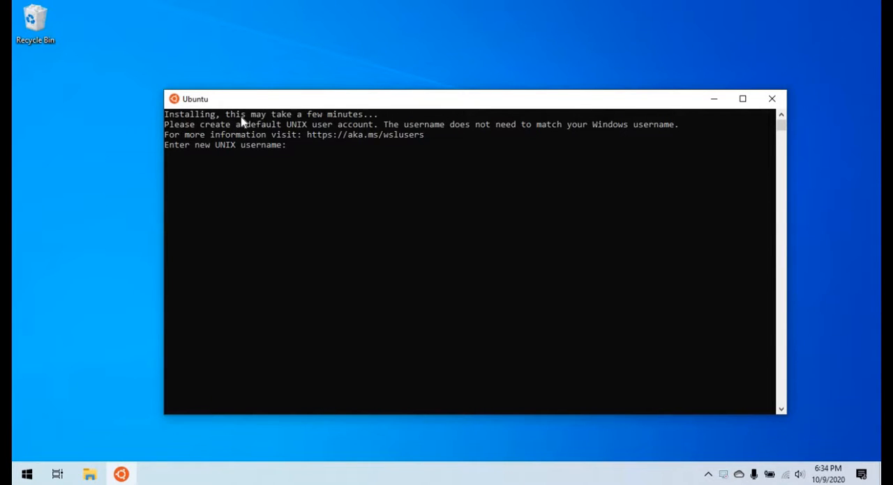
mouse_move(235, 114)
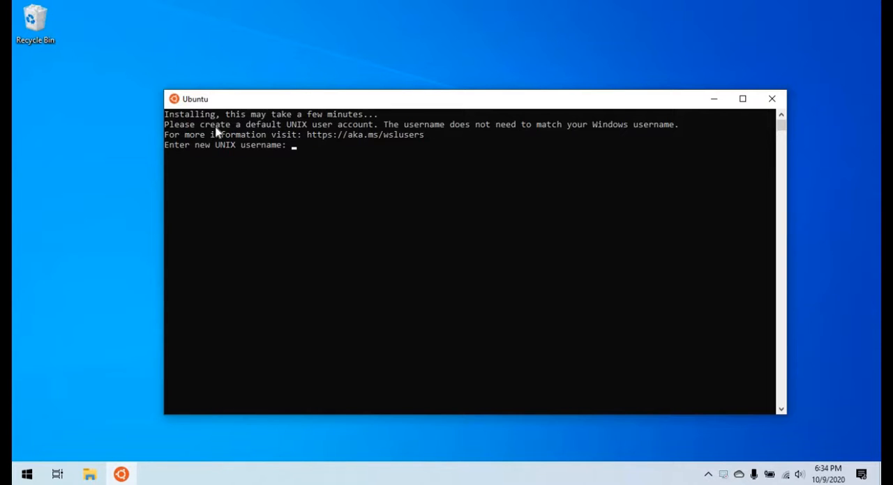
mouse_move(341, 134)
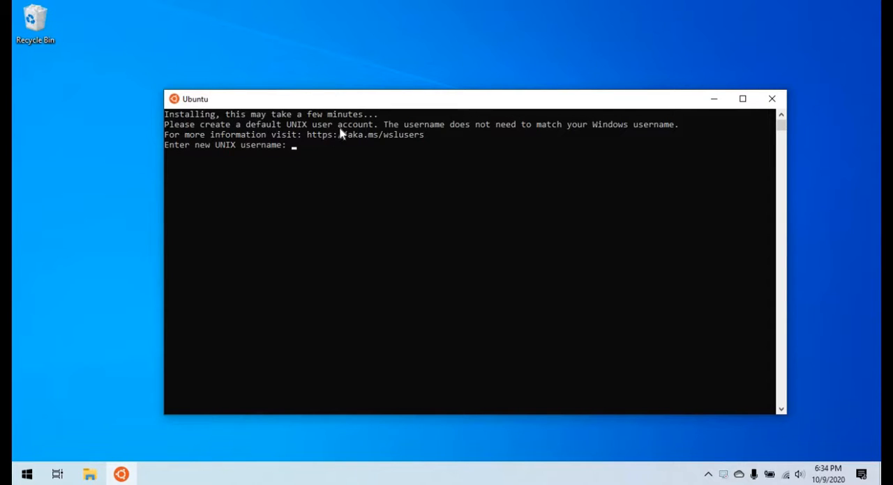
mouse_move(474, 134)
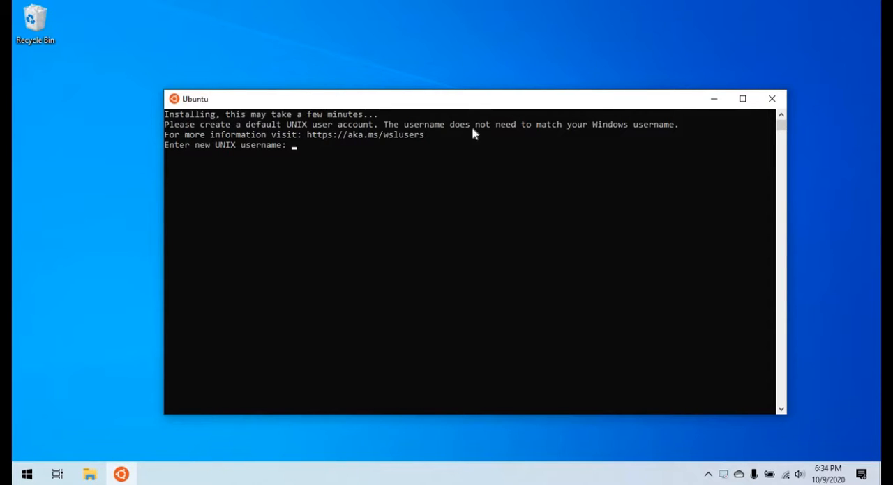
mouse_move(323, 145)
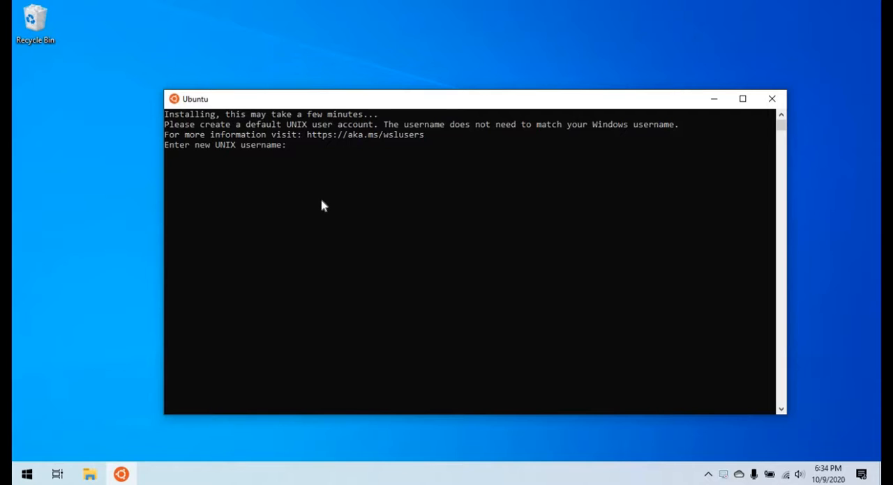
type("dasanudas")
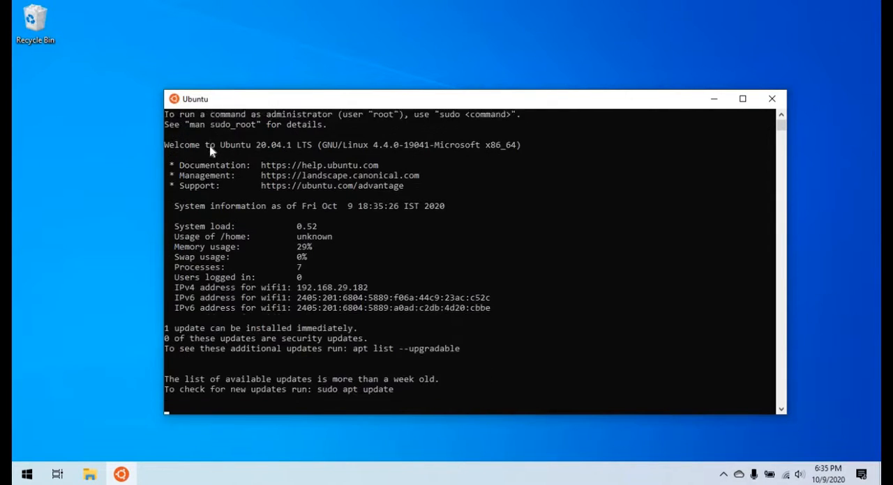
Maximize the Ubuntu terminal window to fill the screen.
left_click(742, 97)
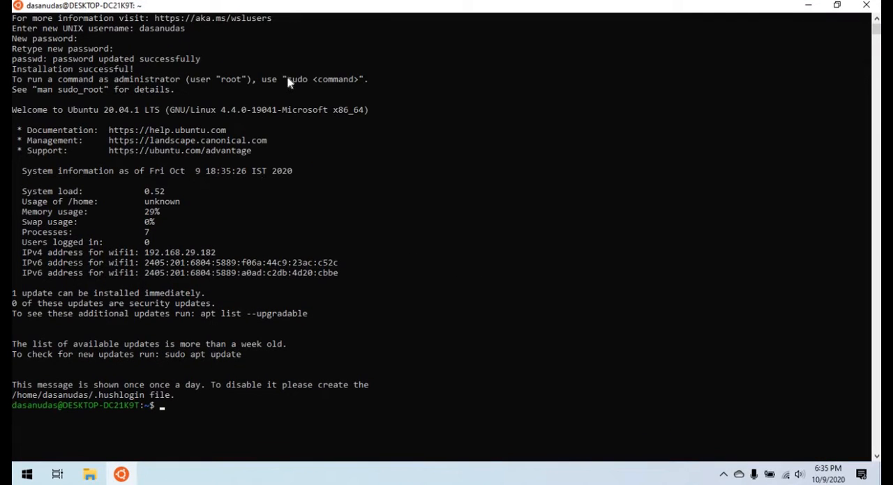
mouse_move(62, 124)
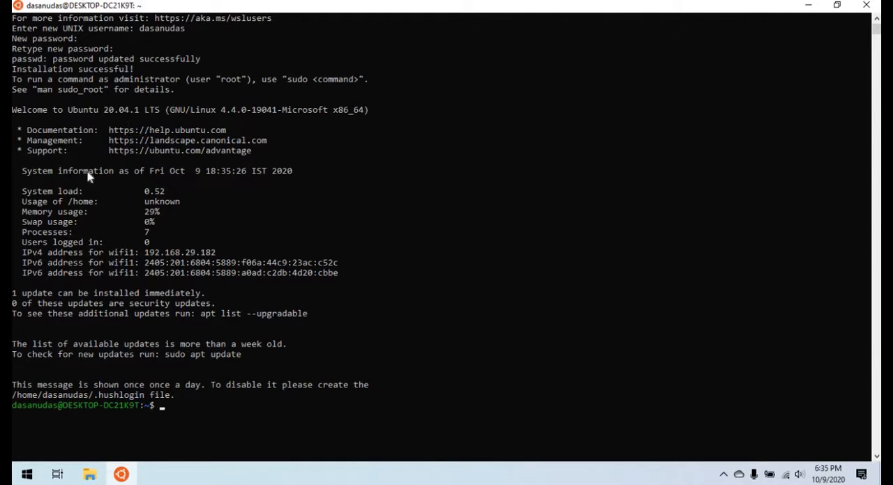
mouse_move(109, 338)
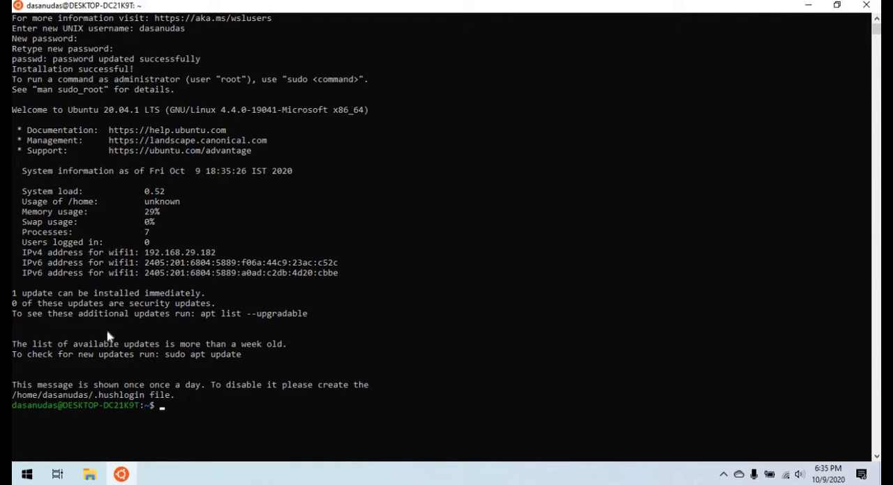
mouse_move(195, 419)
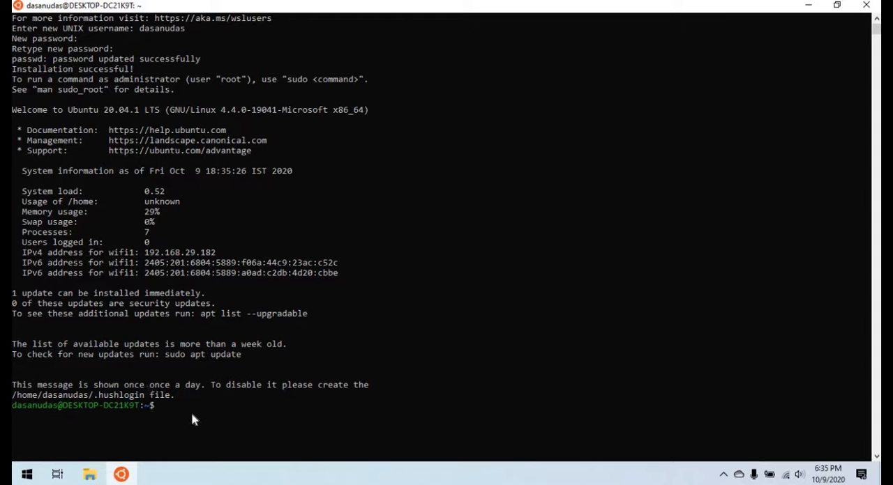
mouse_move(332, 366)
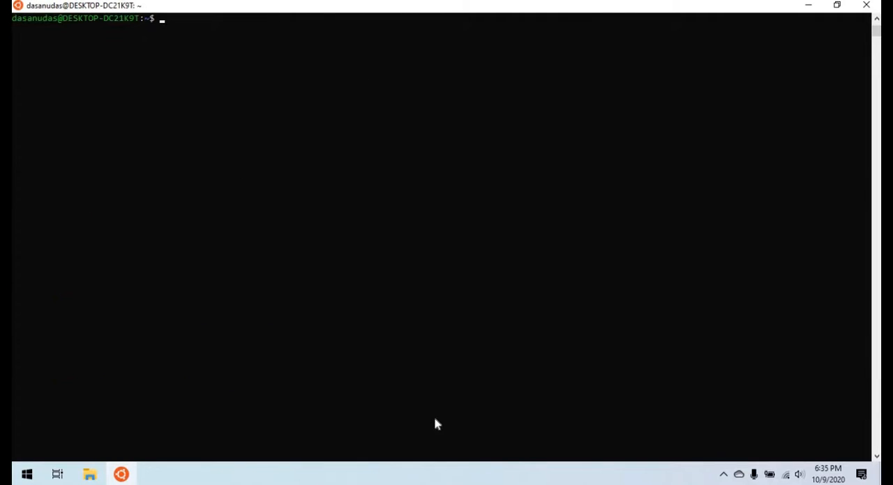
Run pwd, ls and cat a.txt to show the home directory and print 'this is wsl', then start sudo.
type("pwd")
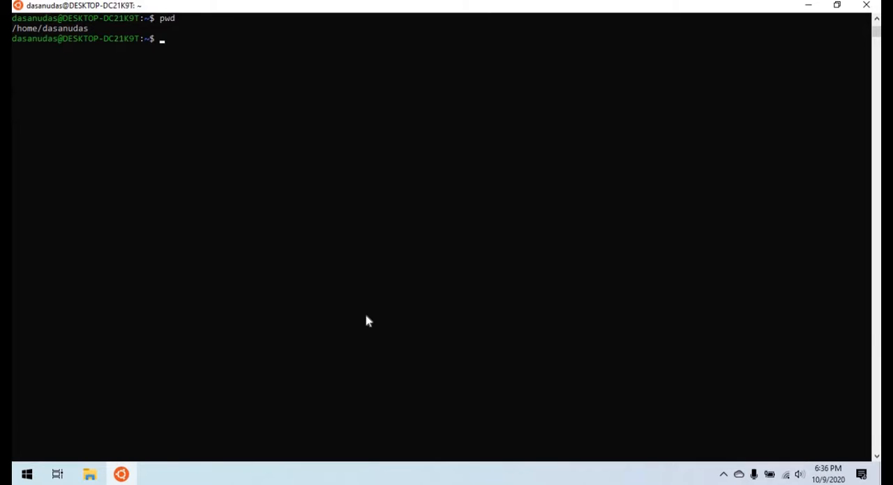
type("ls")
type("vi a.txt")
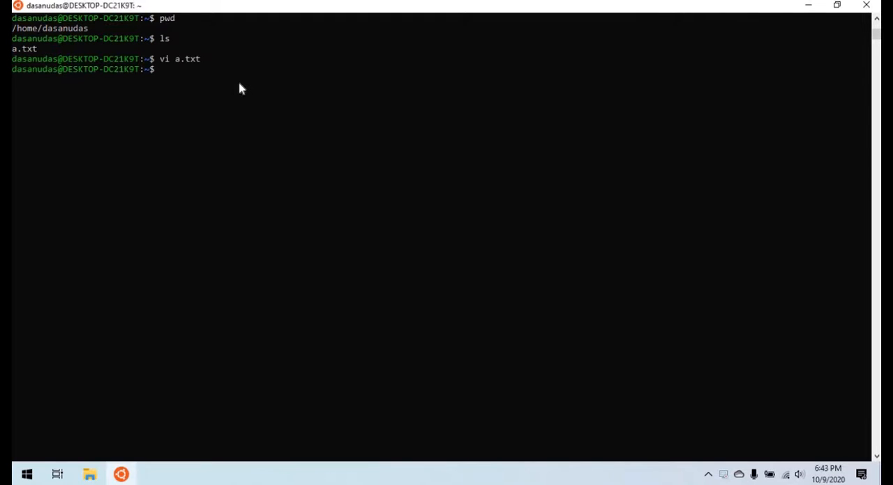
type("cat a.txt")
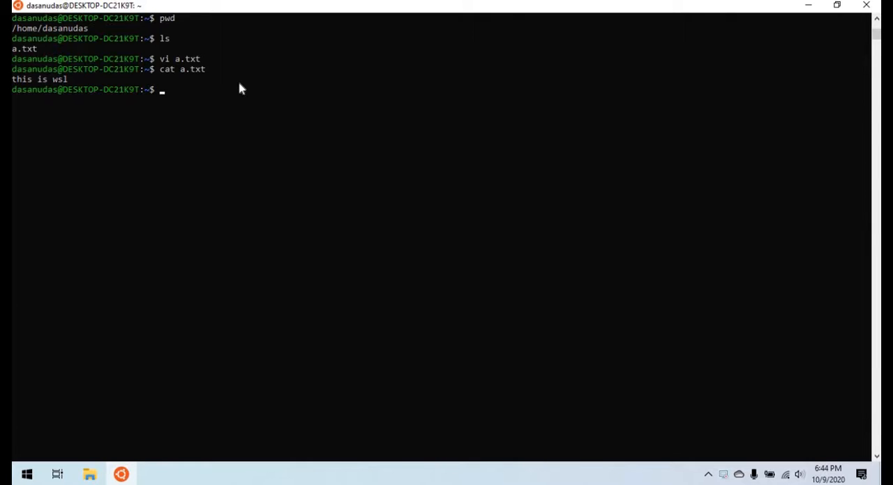
type("sudo apt-get update")
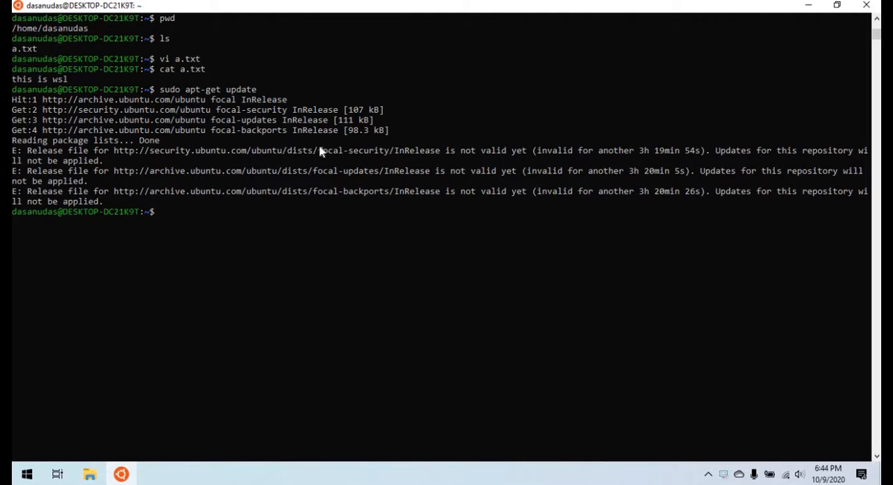
mouse_move(313, 185)
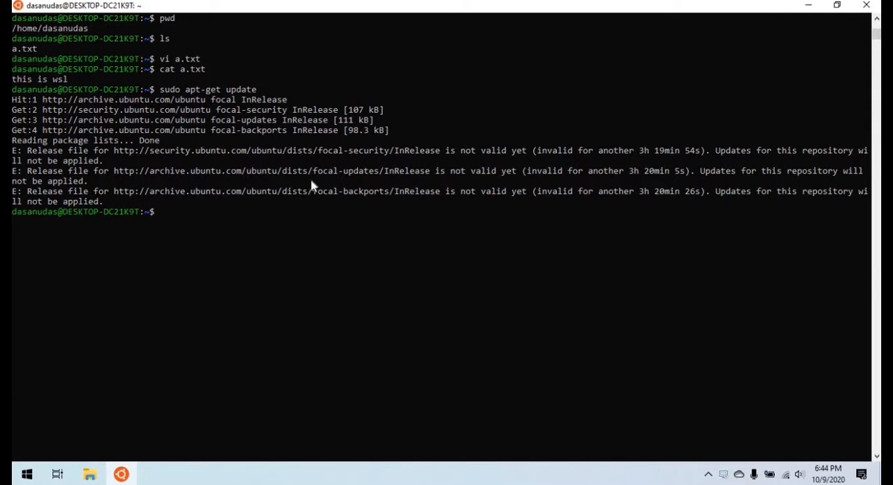
Run 'sudo apt-get install git', which reports git is already the newest version.
type("sudo")
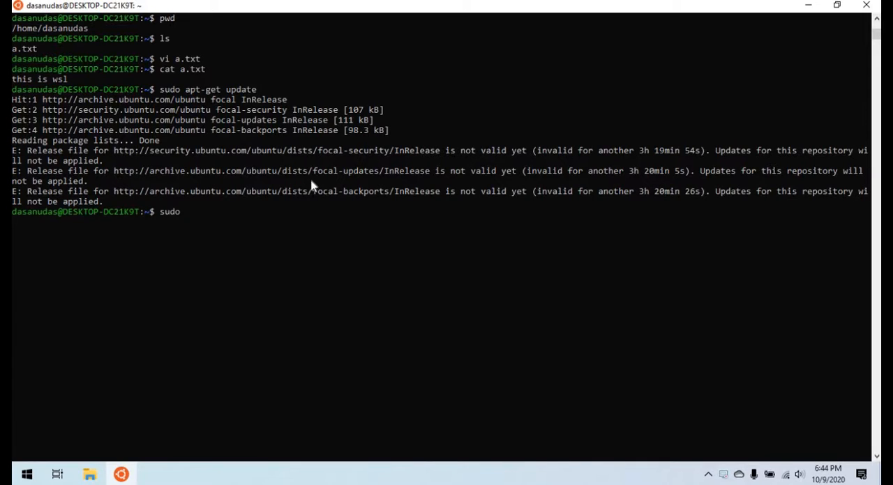
type("apt-")
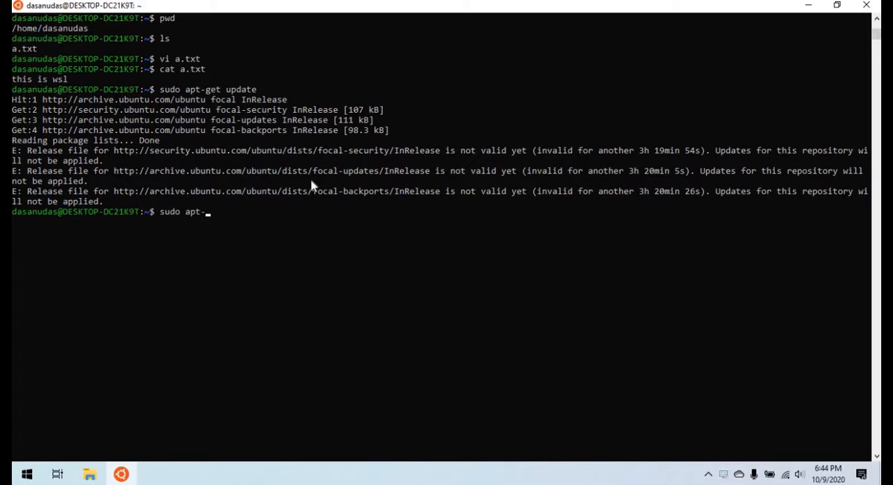
type("get install")
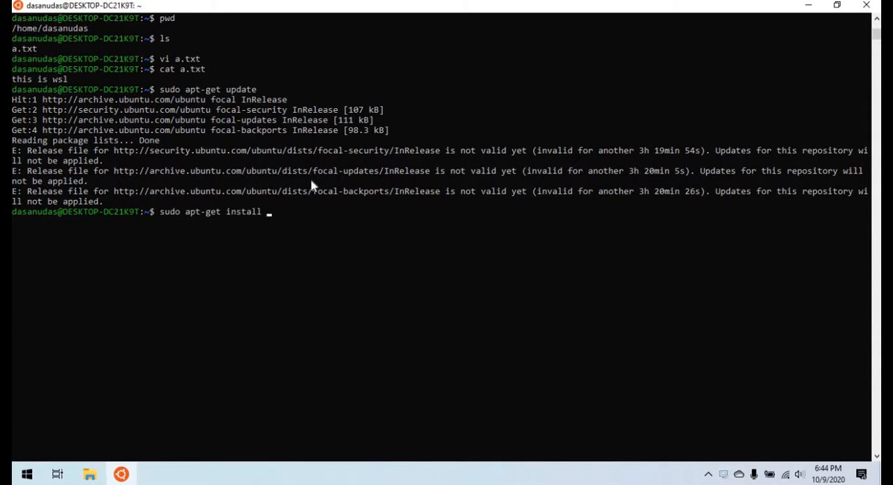
type("git")
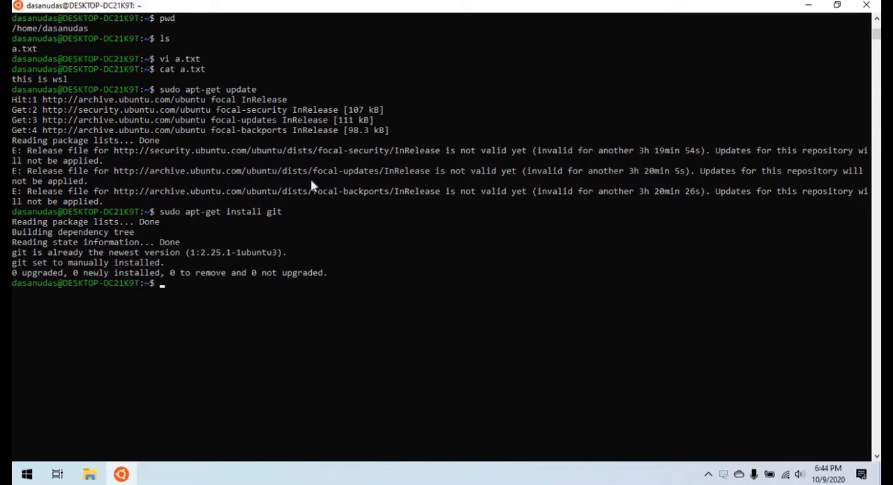
mouse_move(176, 248)
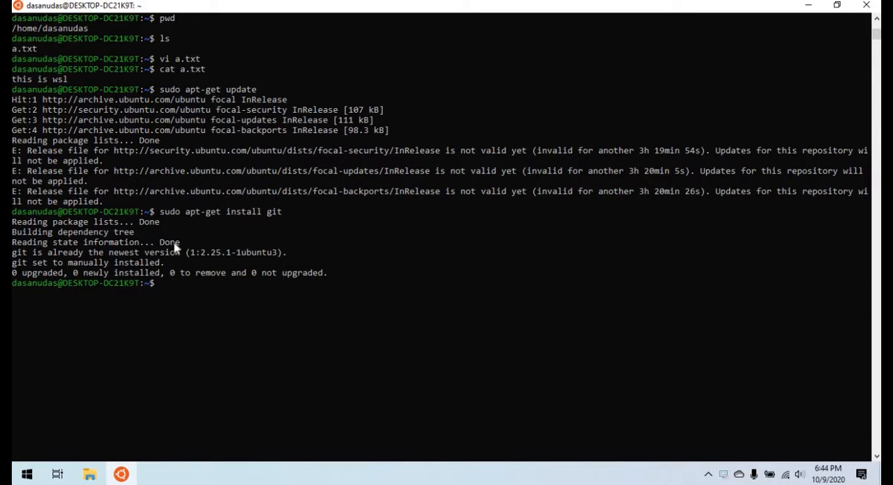
mouse_move(180, 263)
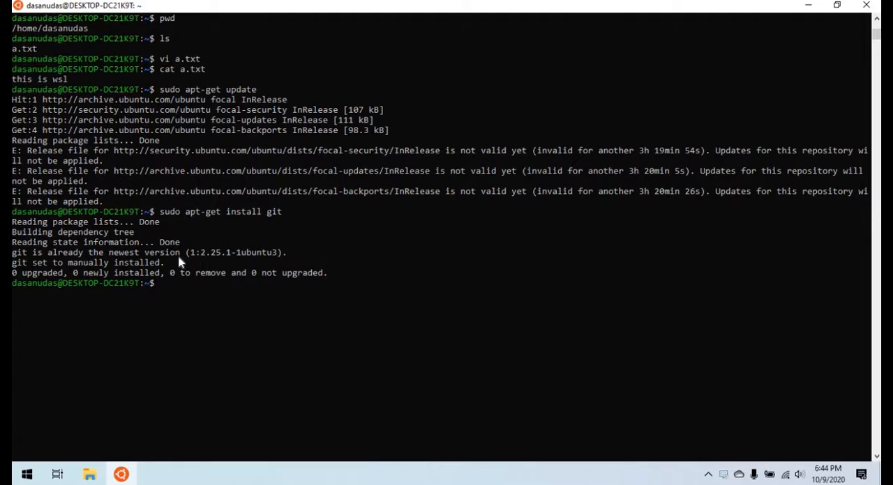
mouse_move(223, 273)
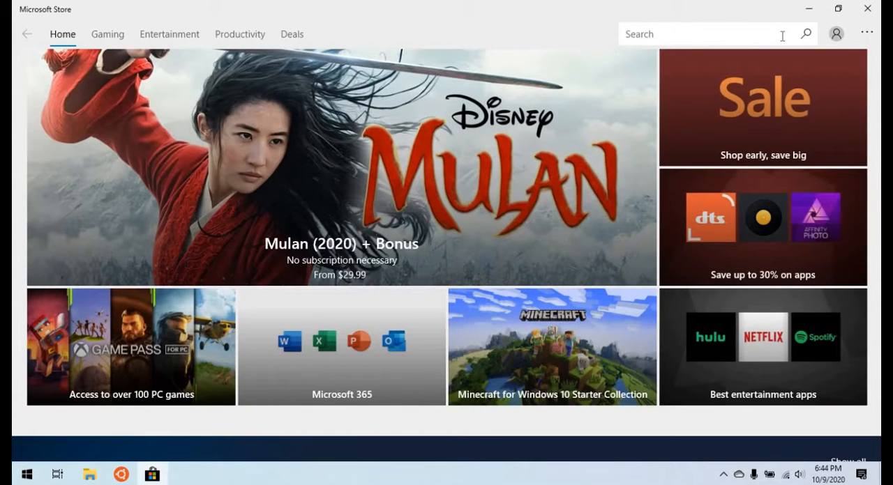
Type 'hi' while moving to the Microsoft Store search for linux.
type("hi")
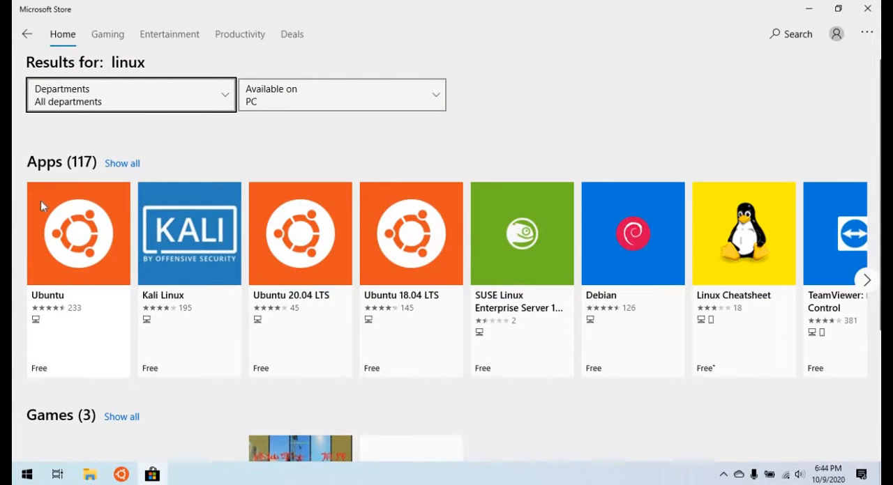
mouse_move(680, 281)
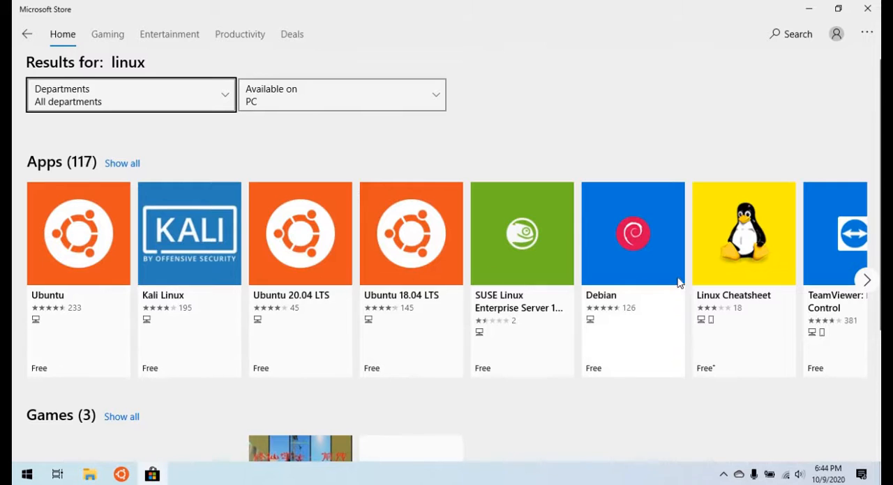
mouse_move(744, 114)
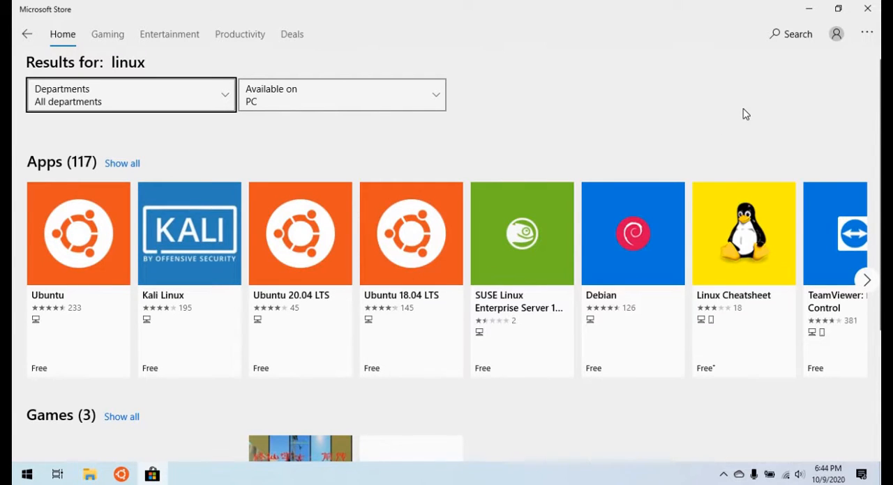
mouse_move(803, 68)
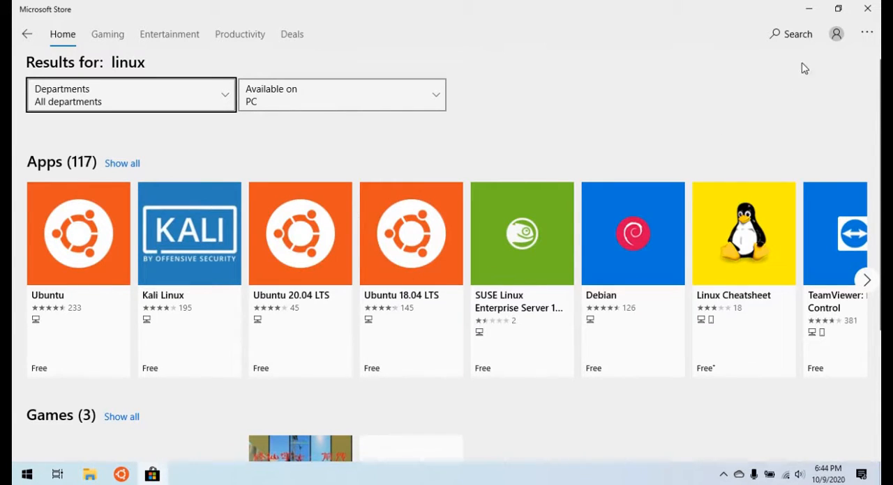